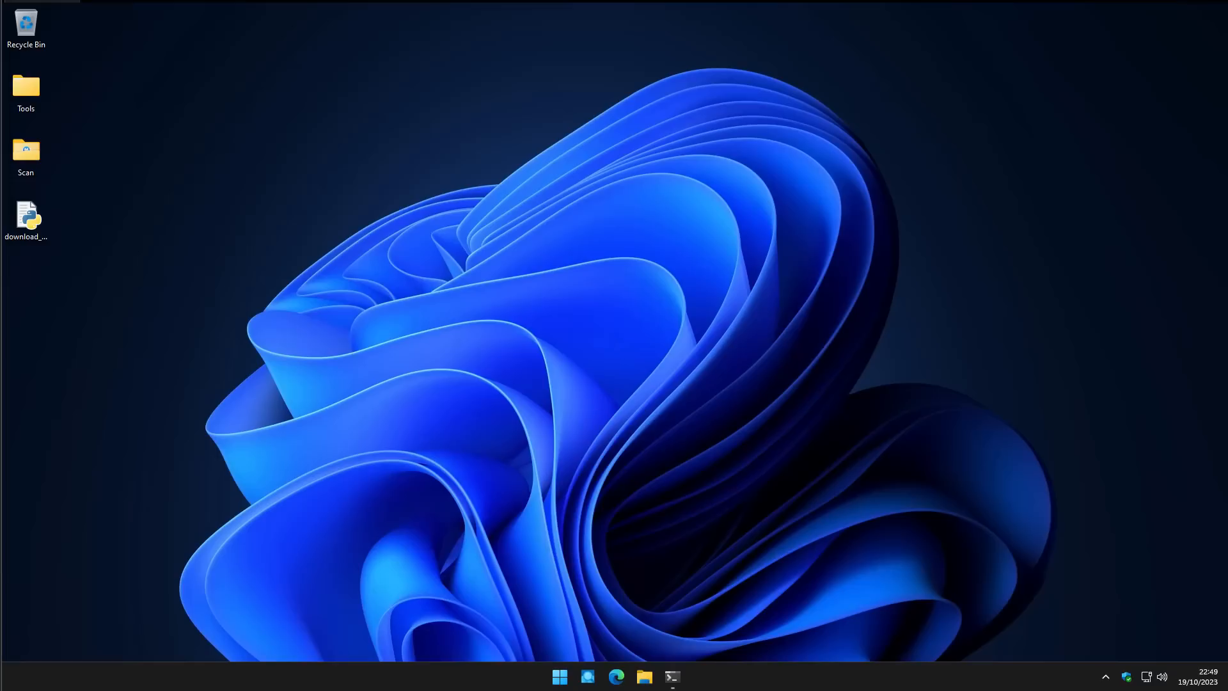
Bring PowerShell to the front over Windows Security and Process Explorer
{"action": "left_click", "coordinate": [1126, 676]}
{"action": "type", "text": "python"}
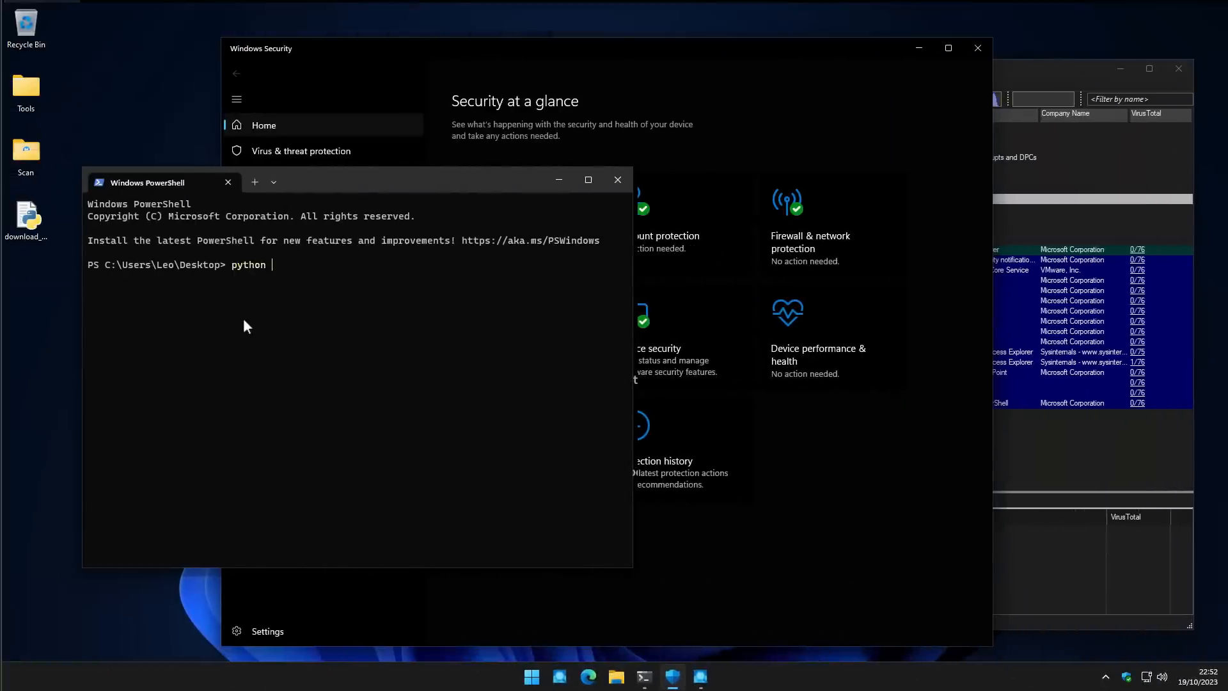
Enter the python download_and_run.py command to start the malware URL test
{"action": "type", "text": "downl"}
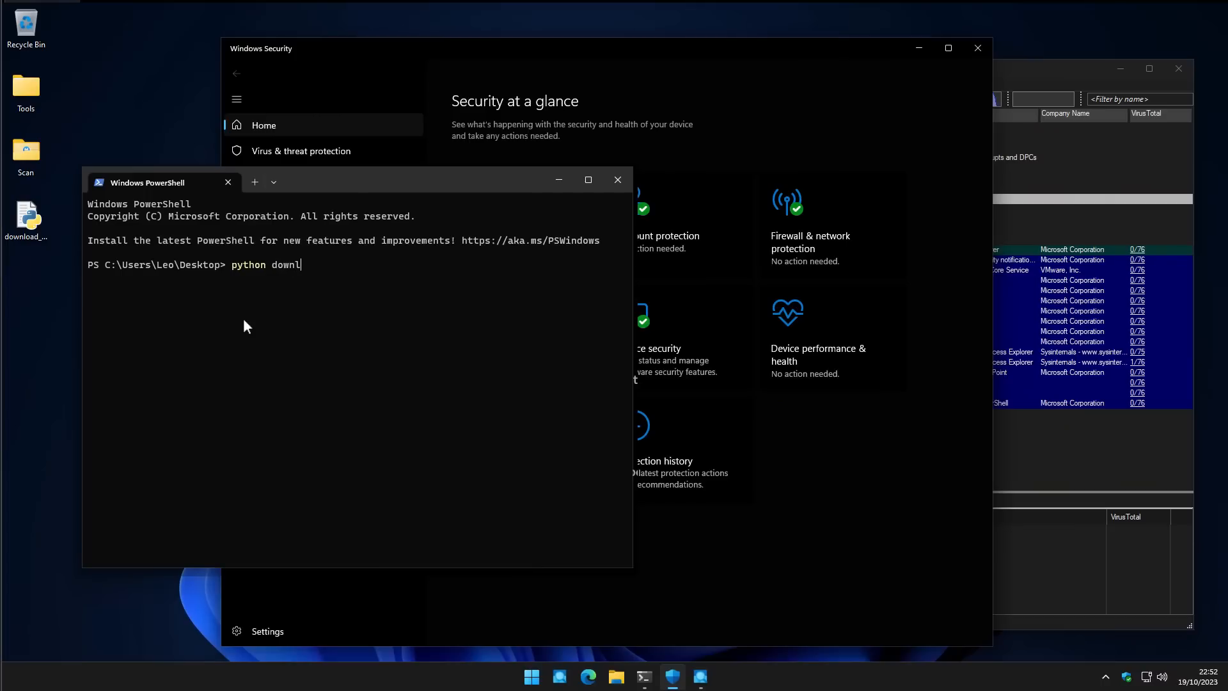
{"action": "type", "text": "oad_and_run.p"}
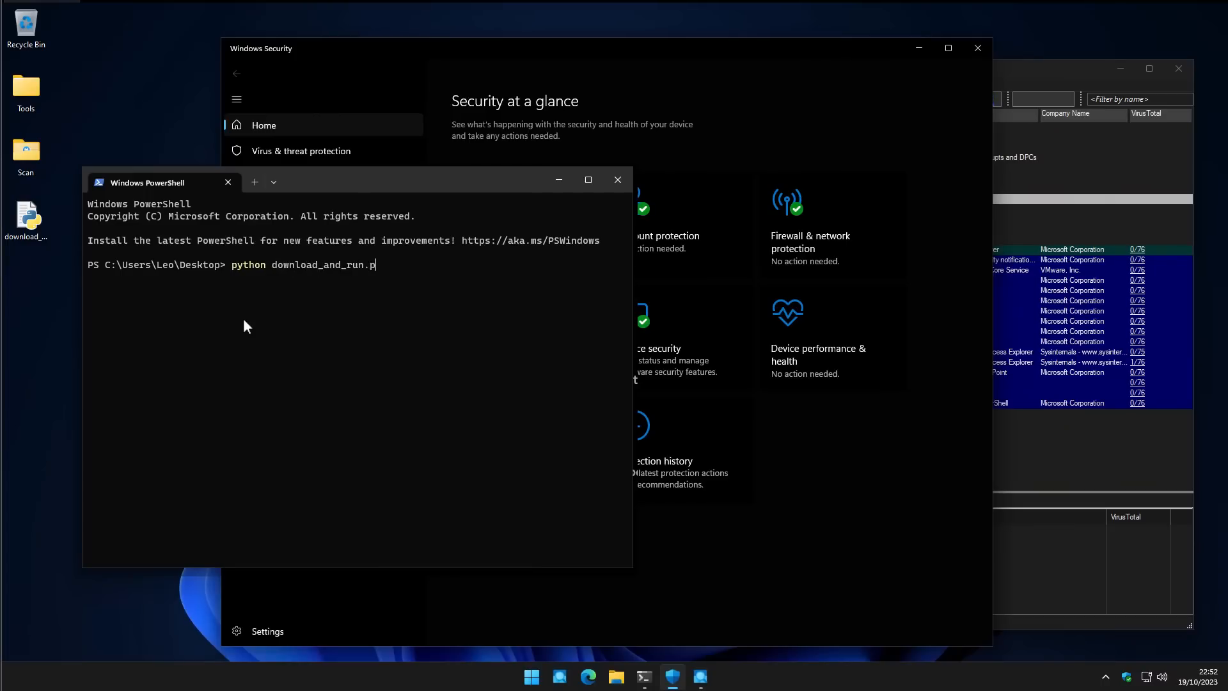
{"action": "type", "text": "y"}
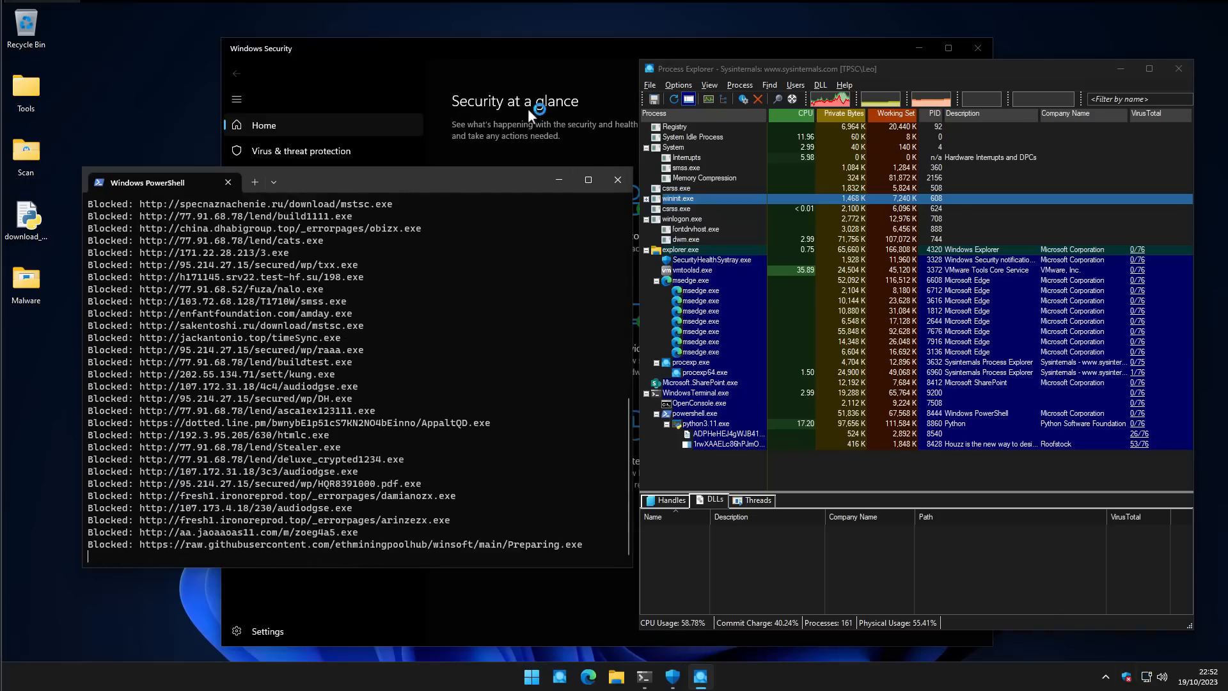
Dismiss the virus-blocked and string-resource errors while the test reaches its 89.0% blockrate
{"action": "scroll", "scroll_direction": "down", "scroll_amount": 3}
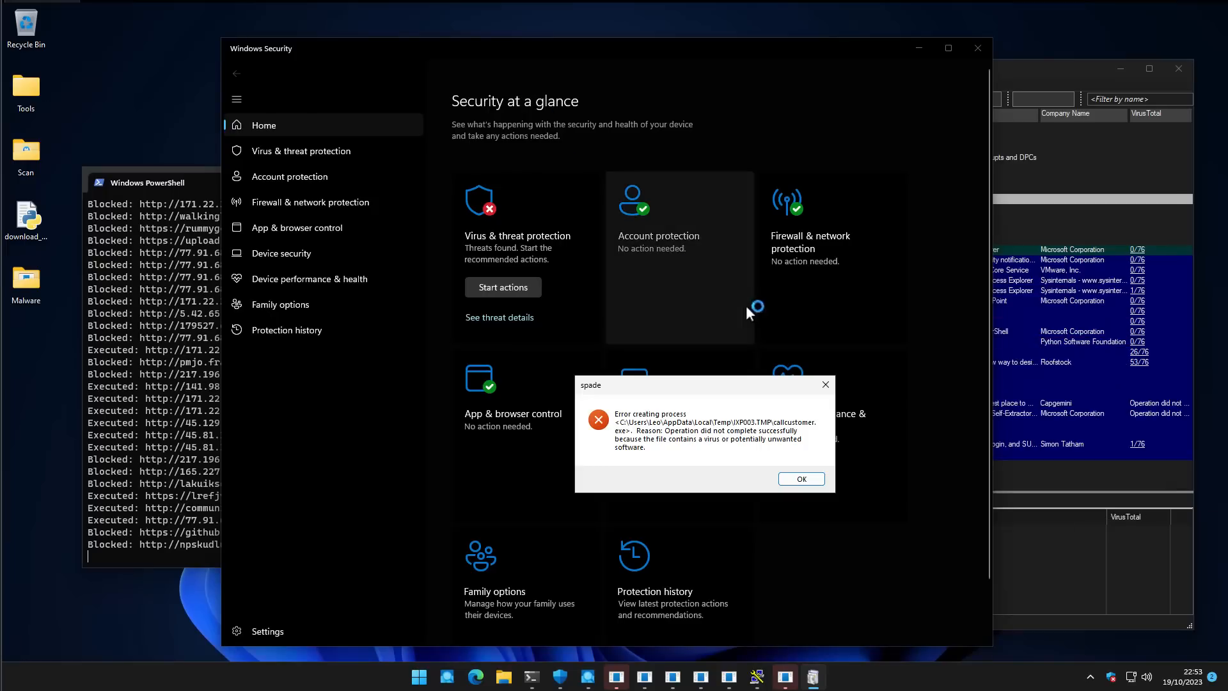
{"action": "left_click", "coordinate": [799, 478]}
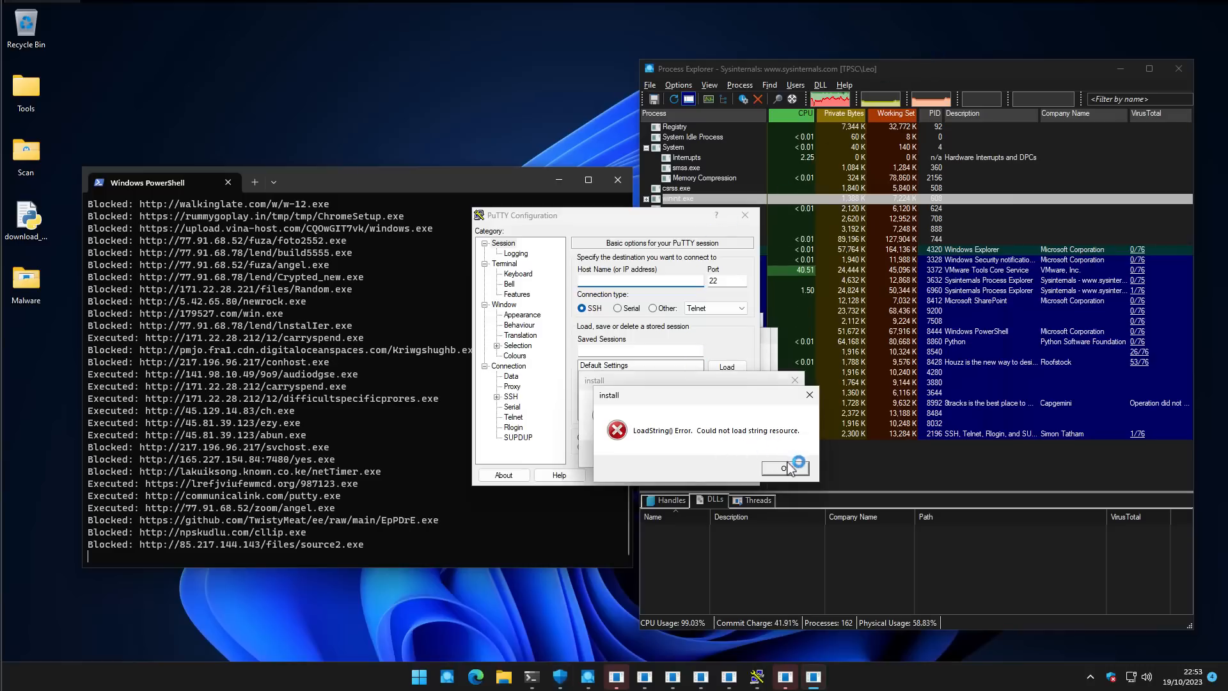
{"action": "left_click", "coordinate": [785, 468]}
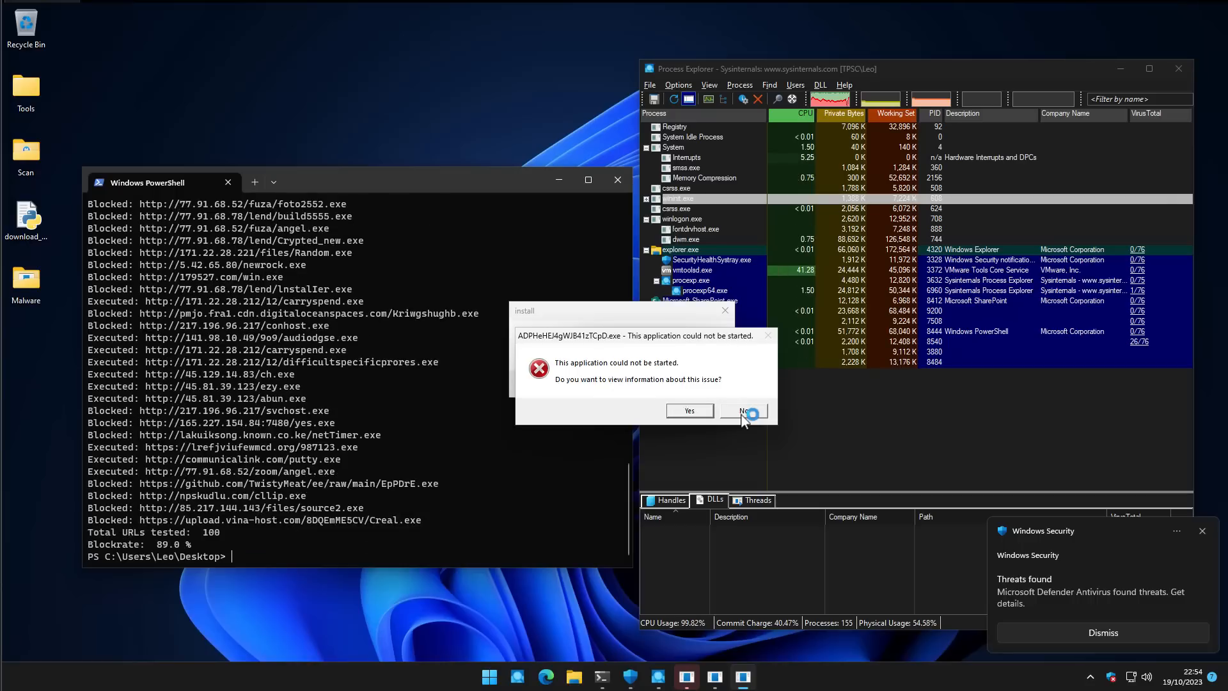
Decline the failed-application info and dismiss the NSIS and LoadString installer errors
{"action": "left_click", "coordinate": [741, 411]}
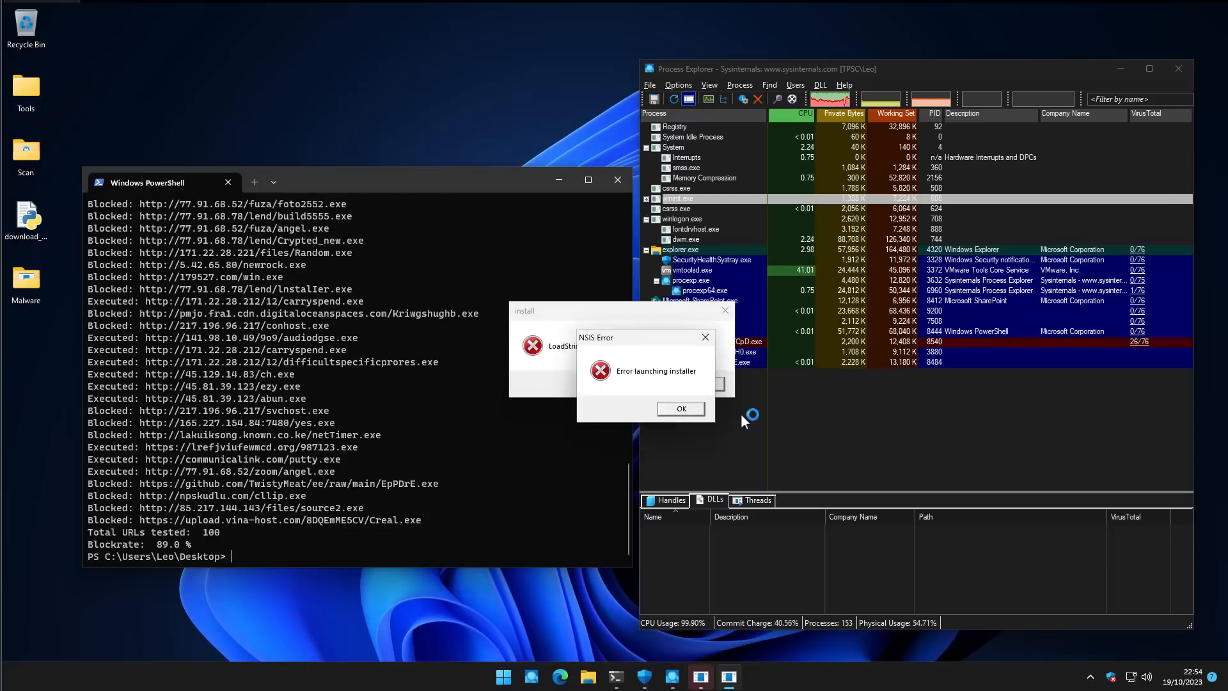
{"action": "left_click", "coordinate": [680, 408]}
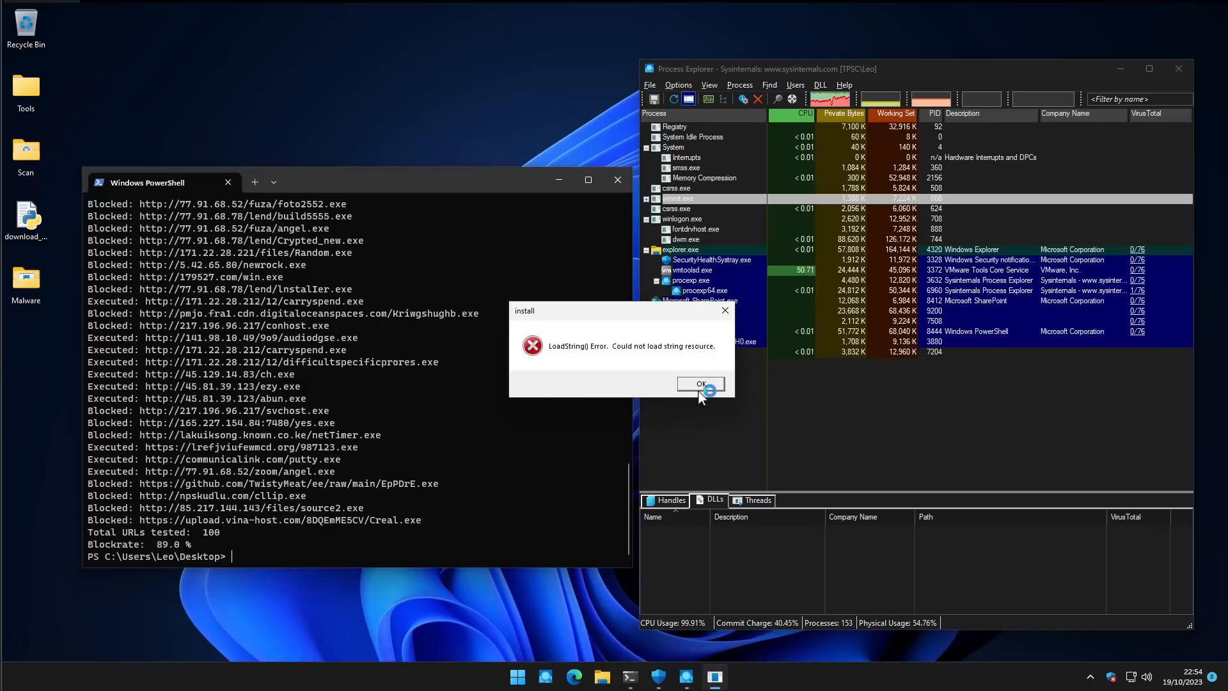
{"action": "left_click", "coordinate": [700, 383]}
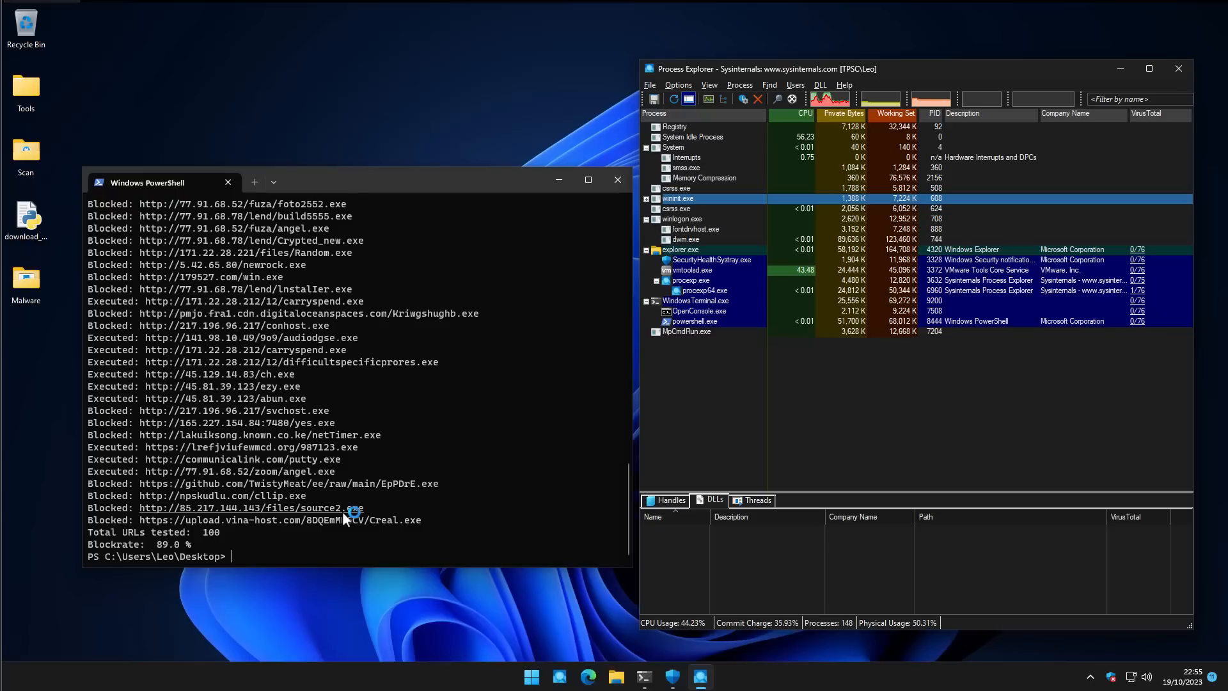
{"action": "mouse_move", "coordinate": [344, 509]}
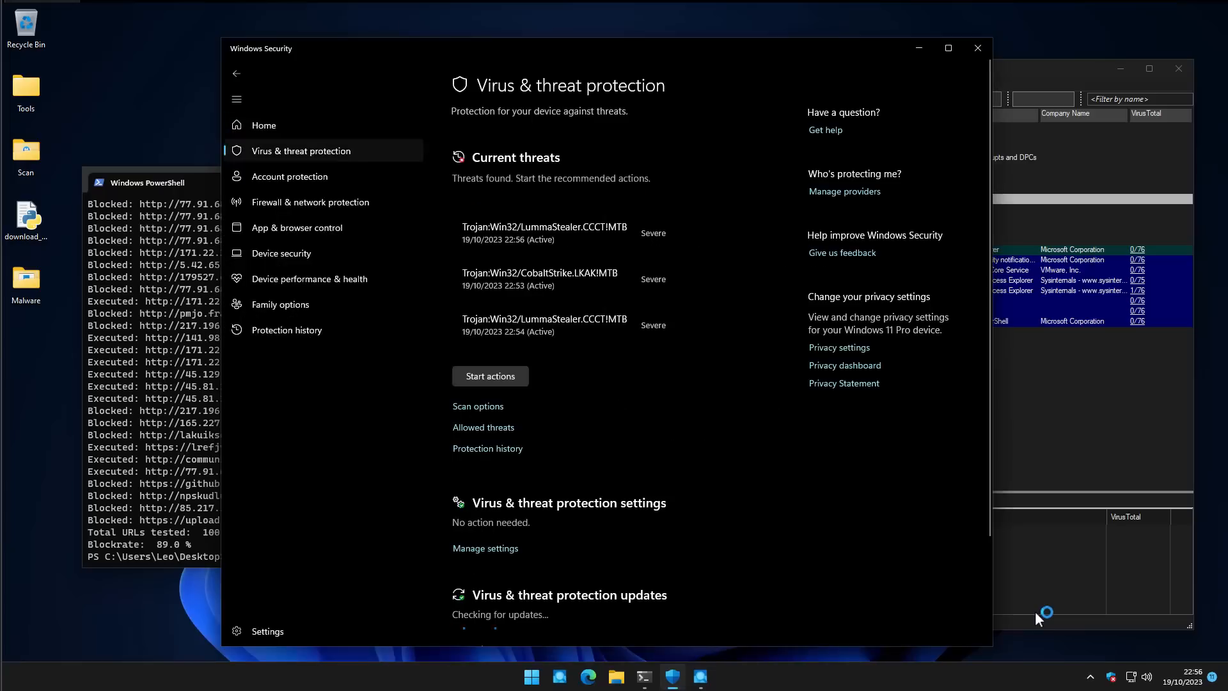
Start recommended actions on the Trojans, then quarantine the remaining LummaStealer threat
{"action": "left_click", "coordinate": [490, 376]}
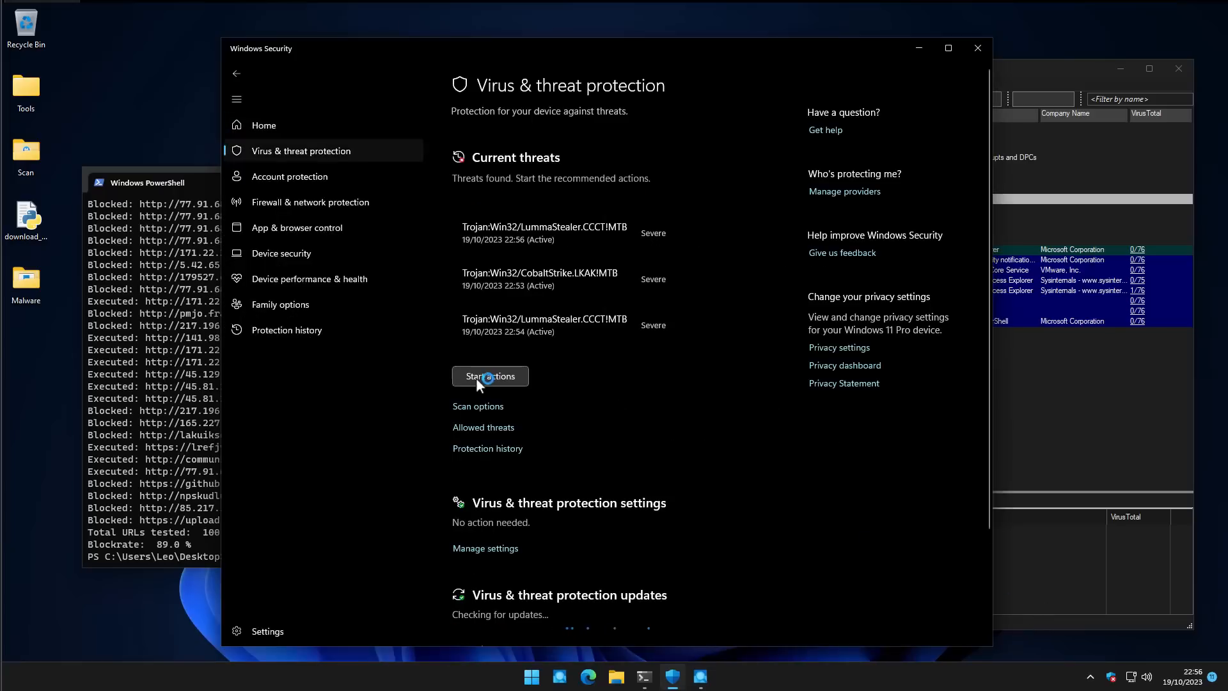
{"action": "left_click", "coordinate": [490, 376]}
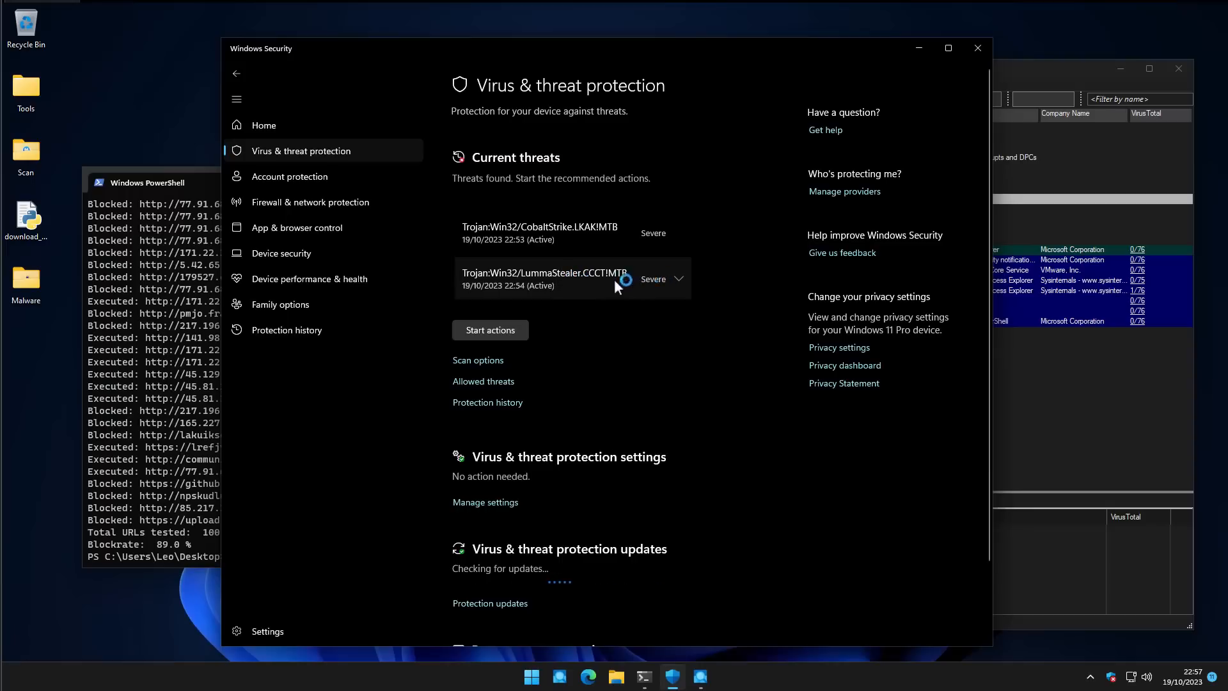
{"action": "left_click", "coordinate": [678, 279]}
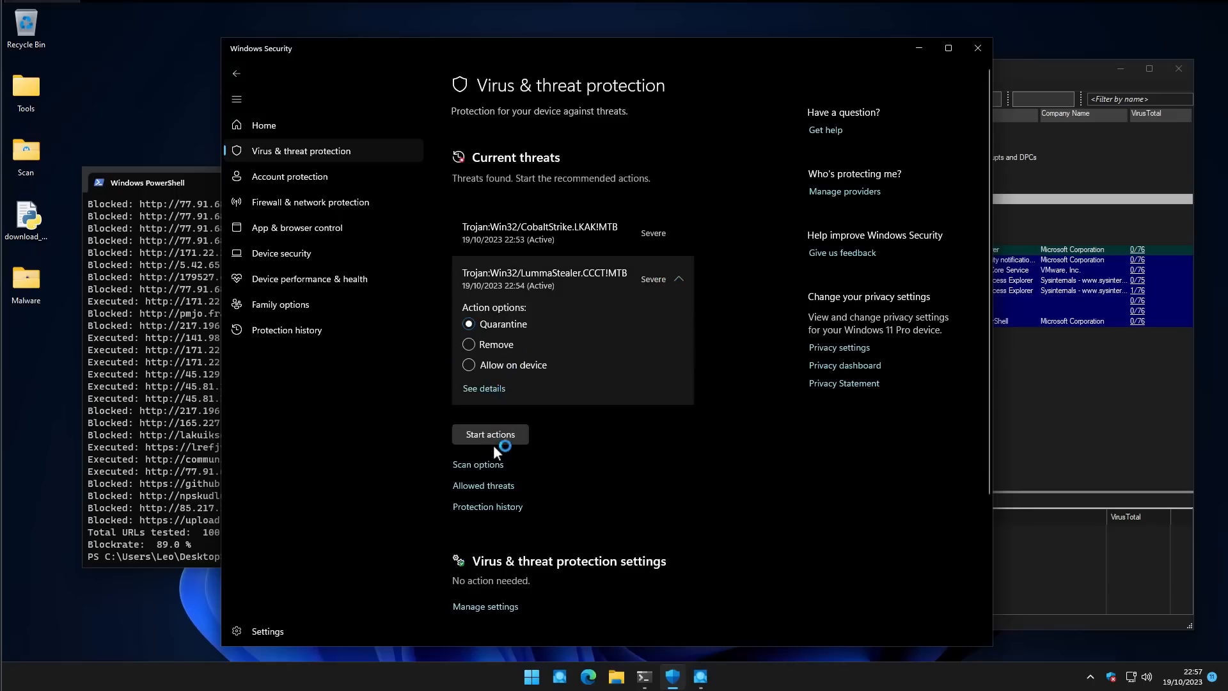
{"action": "left_click", "coordinate": [488, 435]}
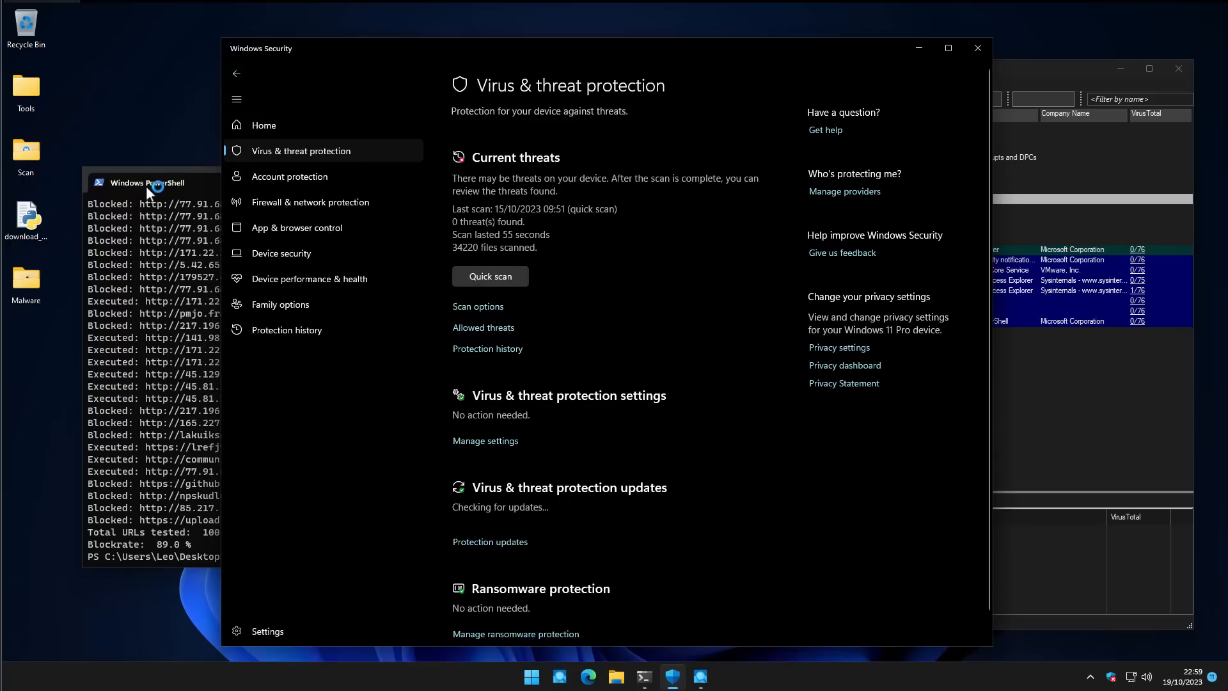
{"action": "left_click", "coordinate": [148, 181]}
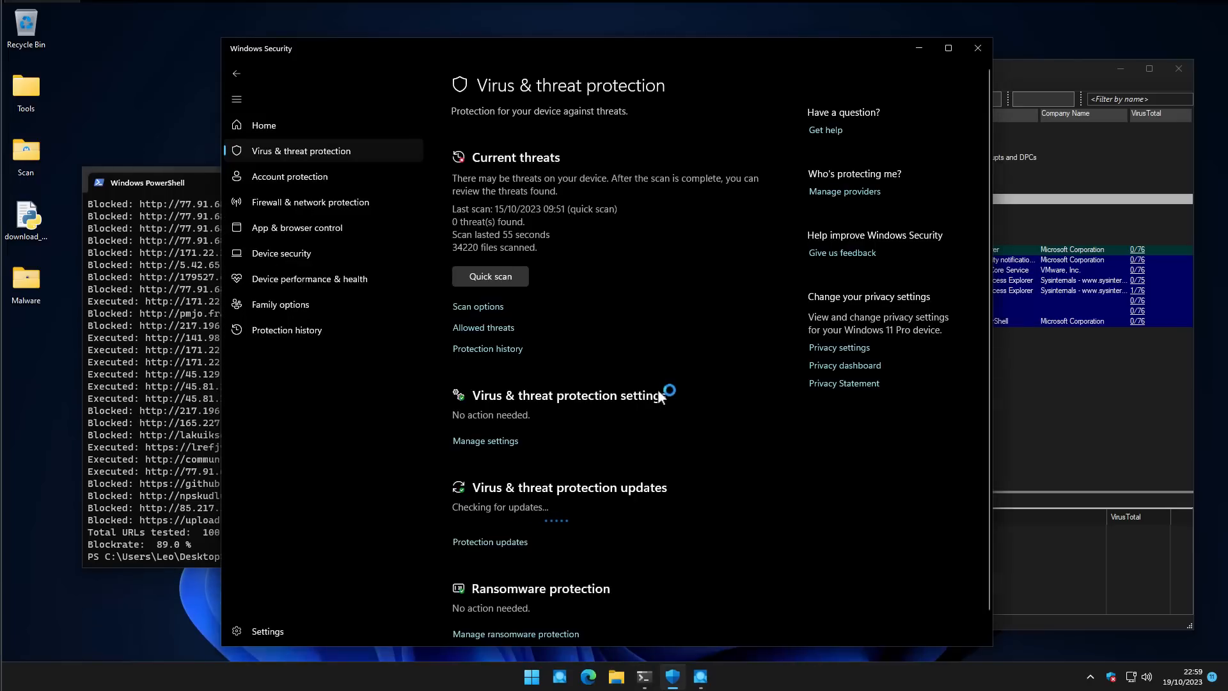
{"action": "mouse_move", "coordinate": [511, 454]}
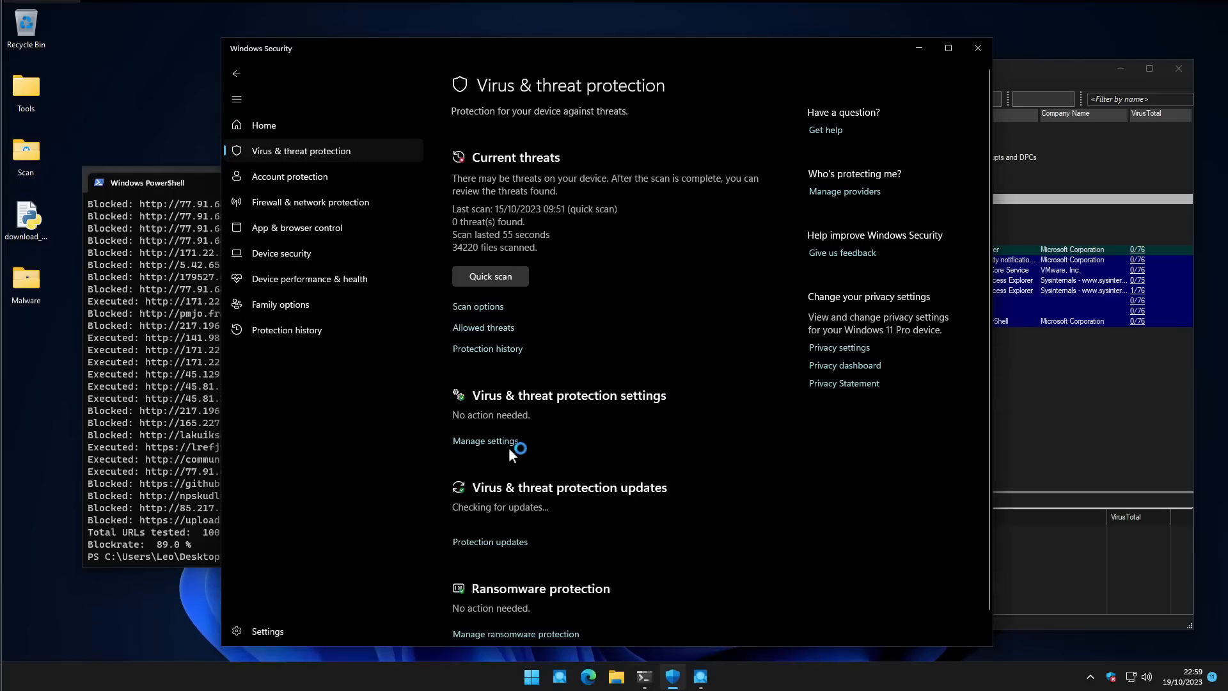
{"action": "left_click", "coordinate": [484, 440]}
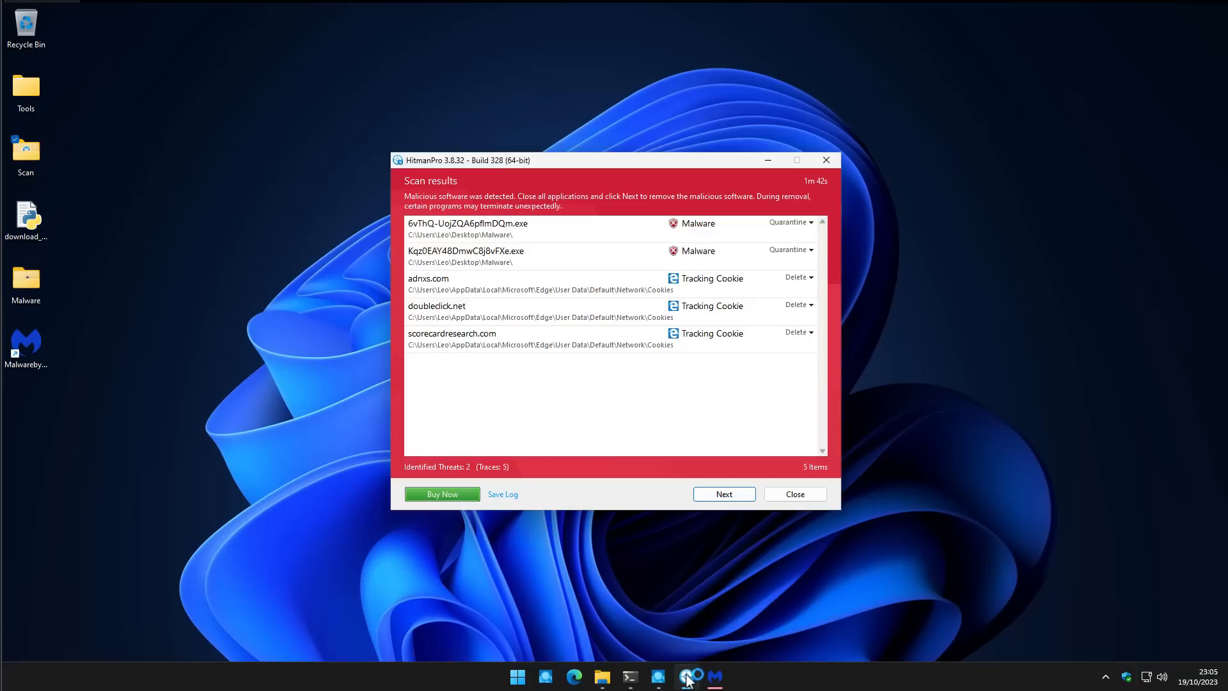
{"action": "mouse_move", "coordinate": [619, 668]}
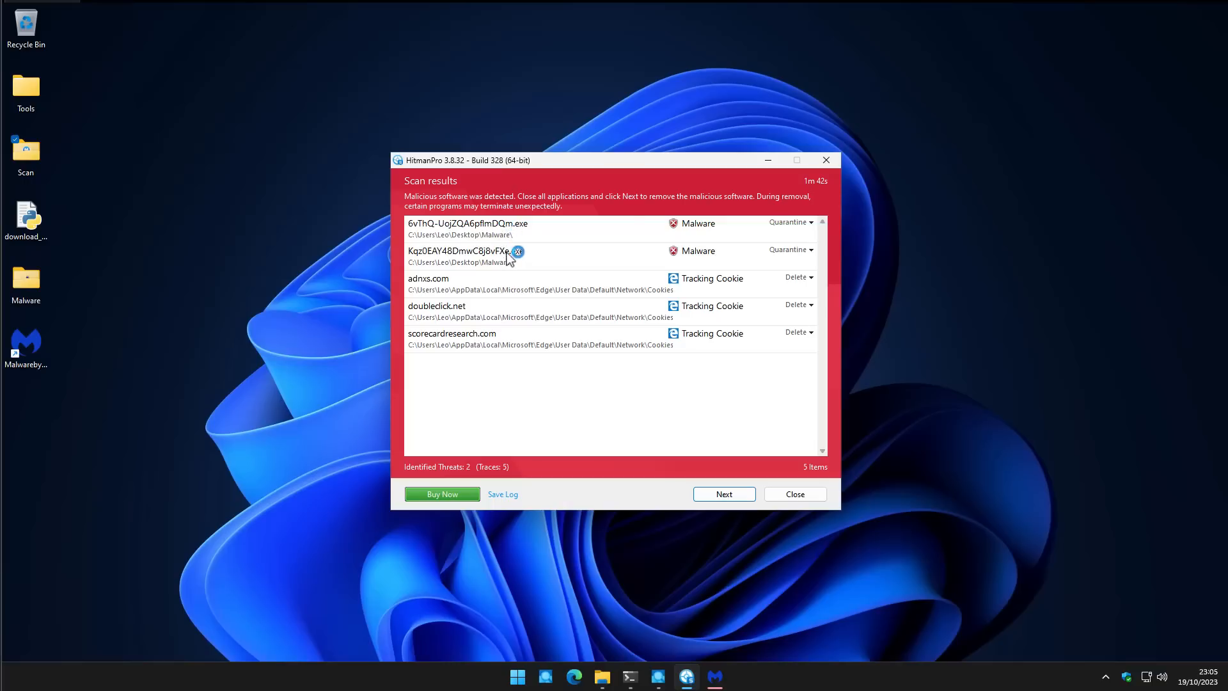
{"action": "mouse_move", "coordinate": [490, 252]}
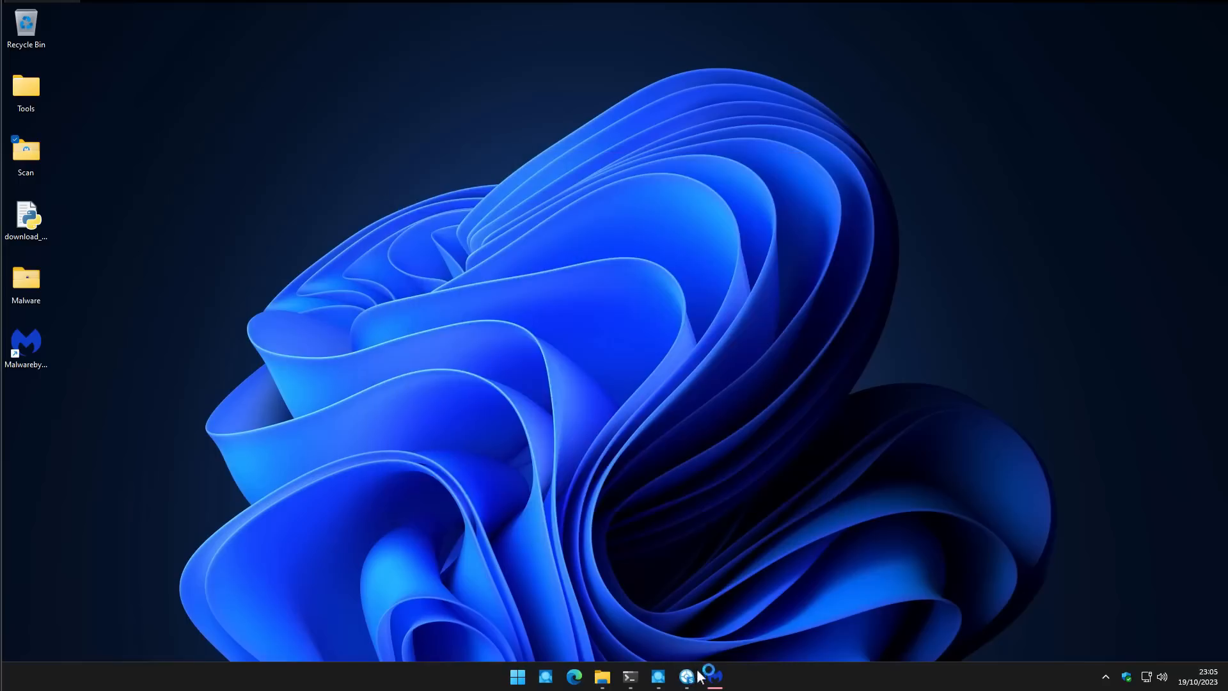
Return to PowerShell showing the 89.0% blockrate summary
{"action": "left_click", "coordinate": [711, 675]}
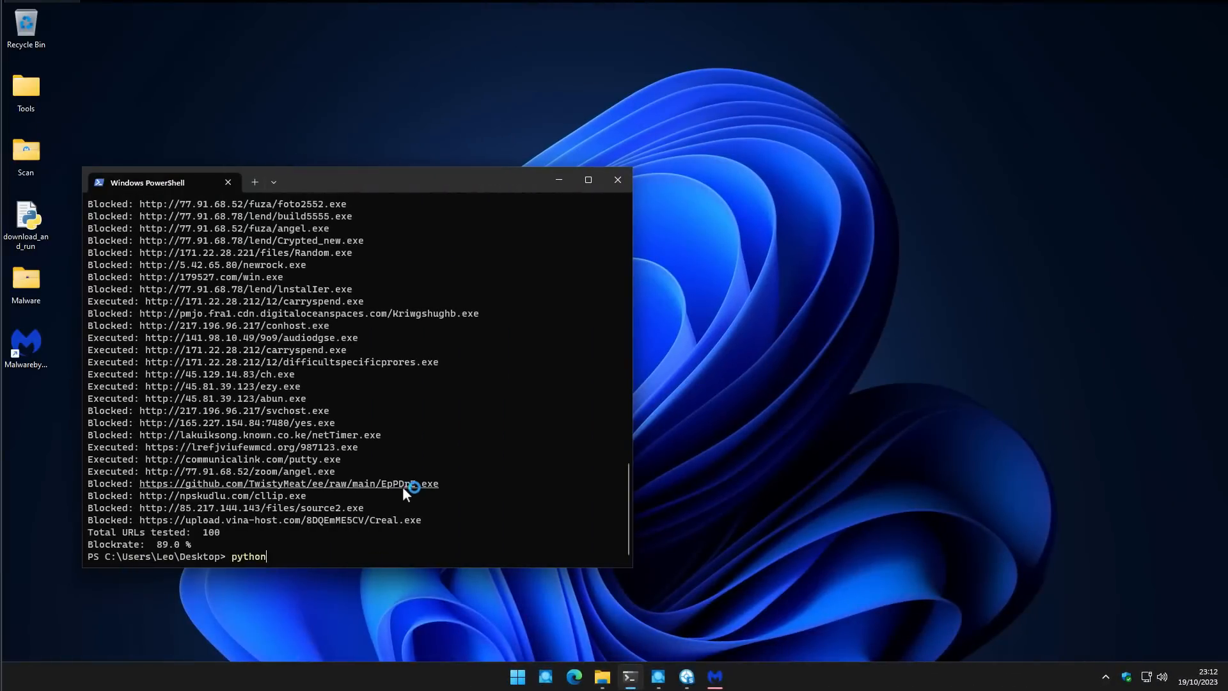
Close the Threat Scan results listing three Trojan.MalPack files without quarantining them
{"action": "left_click", "coordinate": [714, 675]}
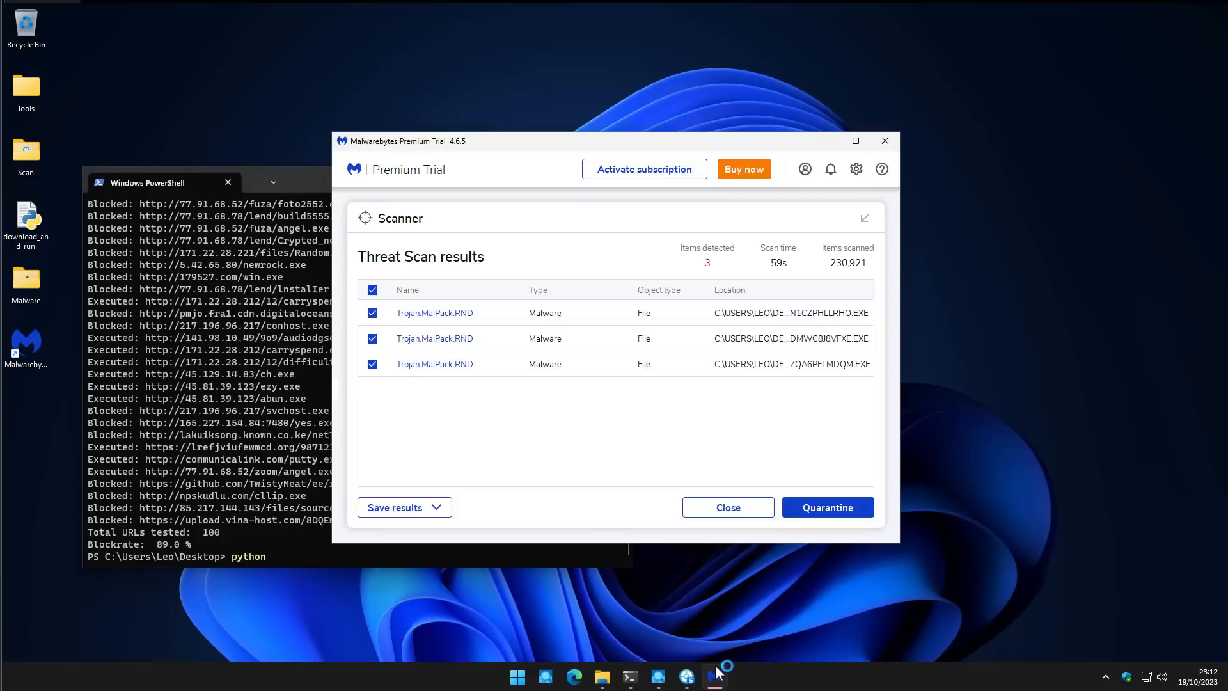
{"action": "mouse_move", "coordinate": [350, 170]}
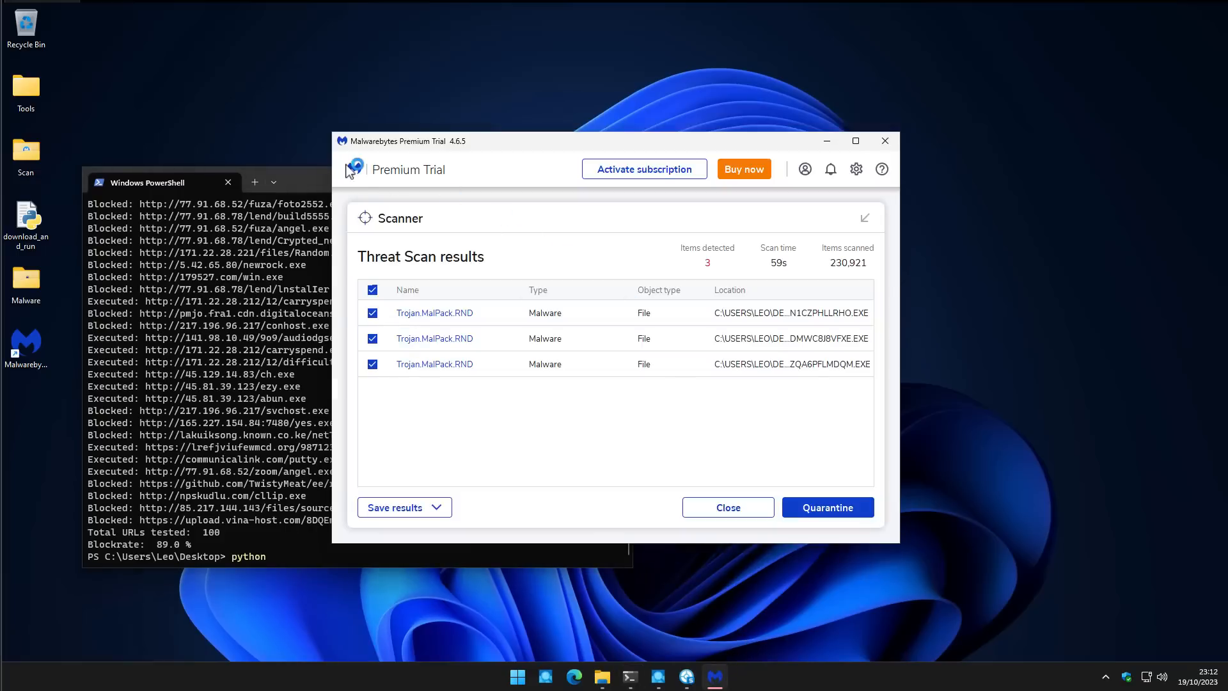
{"action": "mouse_move", "coordinate": [741, 468]}
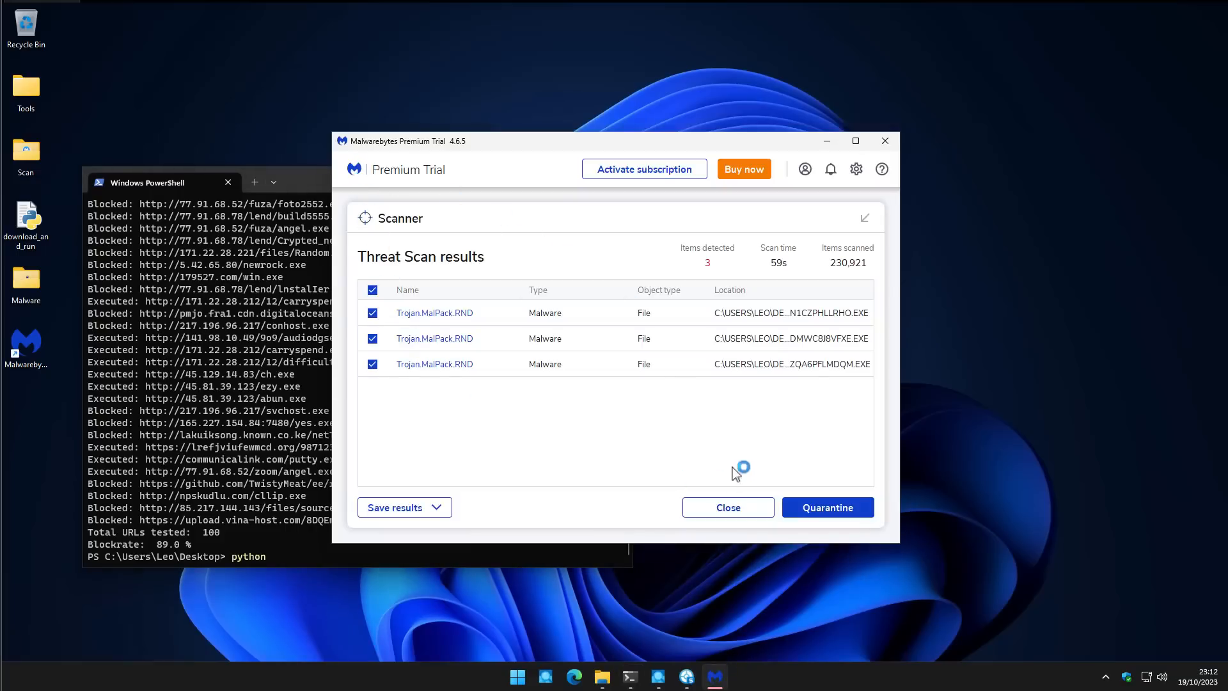
{"action": "left_click", "coordinate": [727, 506]}
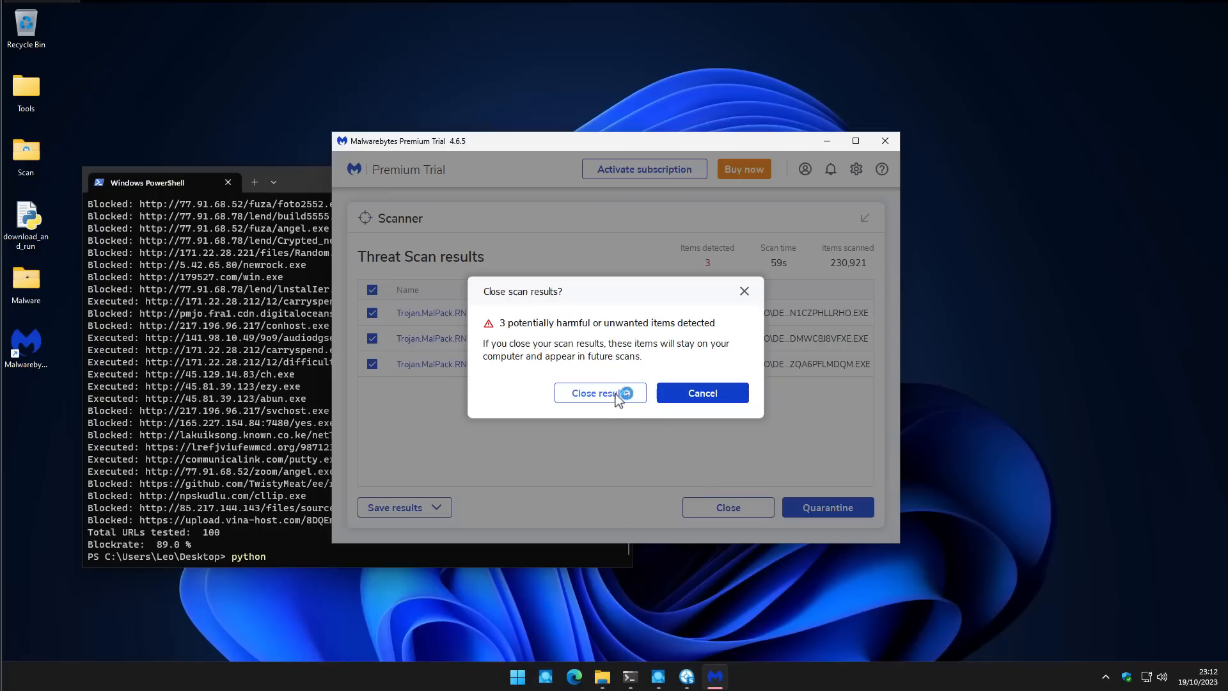
{"action": "left_click", "coordinate": [600, 393]}
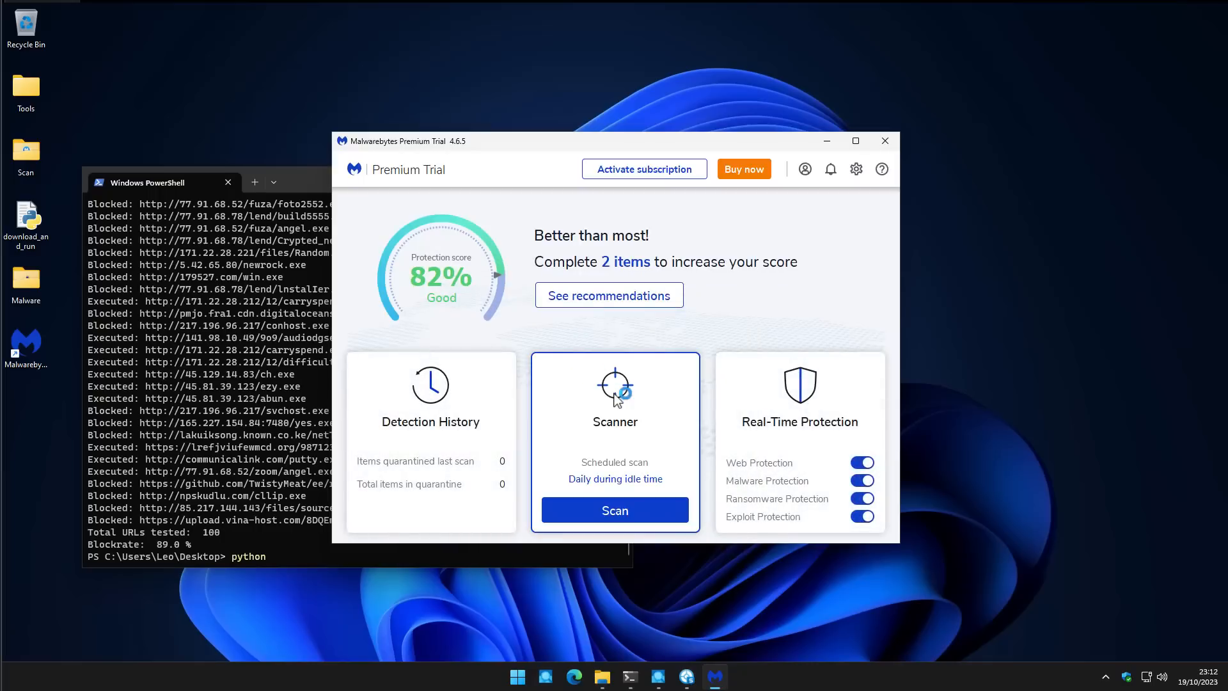
{"action": "mouse_move", "coordinate": [578, 395]}
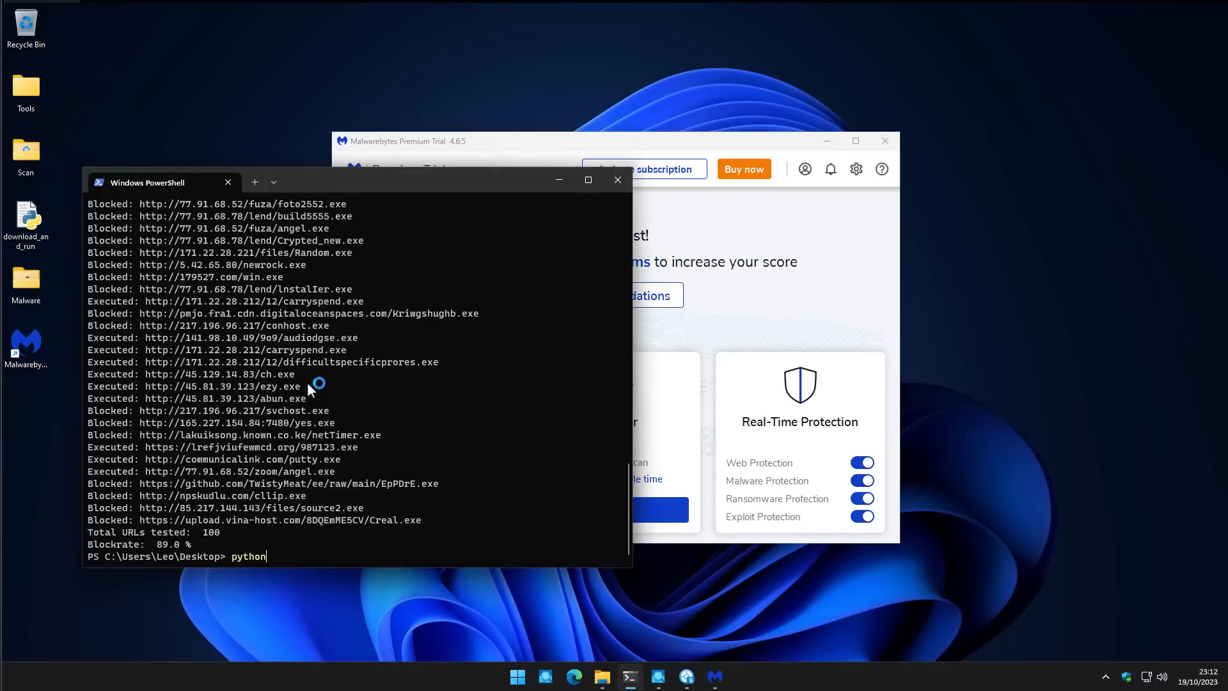
Rerun download_and_run.py and acknowledge Malwarebytes blocking the malware URLs
{"action": "type", "text": "download_and_run.py"}
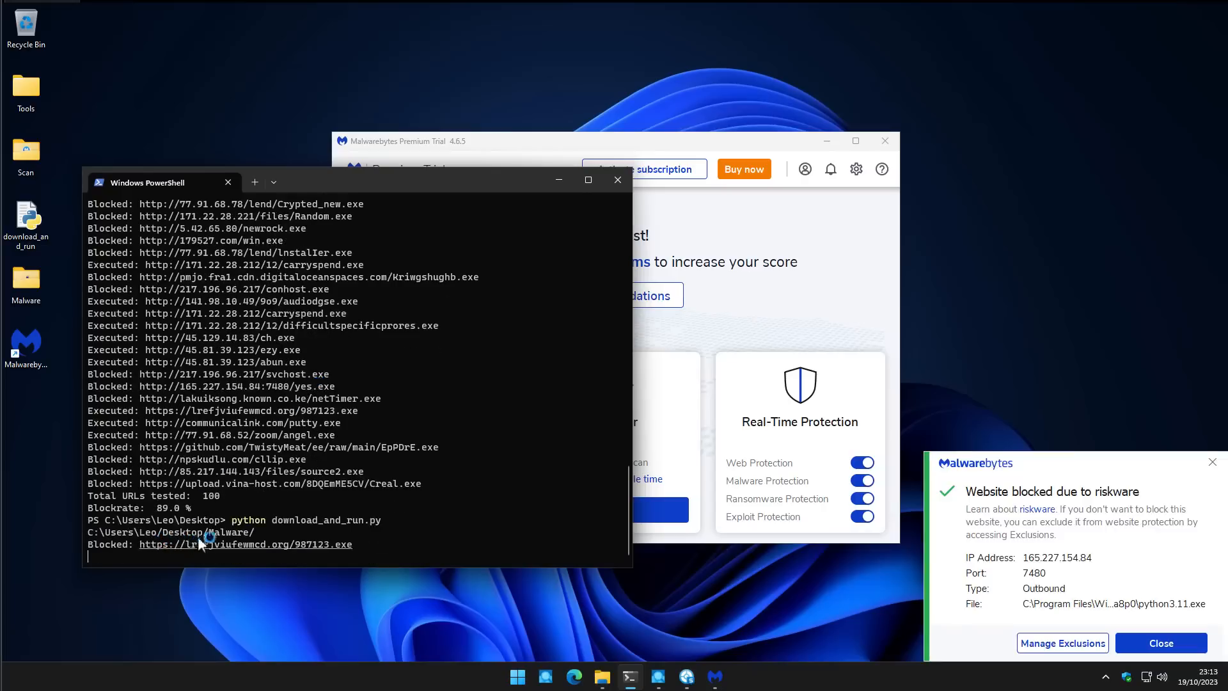
{"action": "left_click", "coordinate": [1160, 643]}
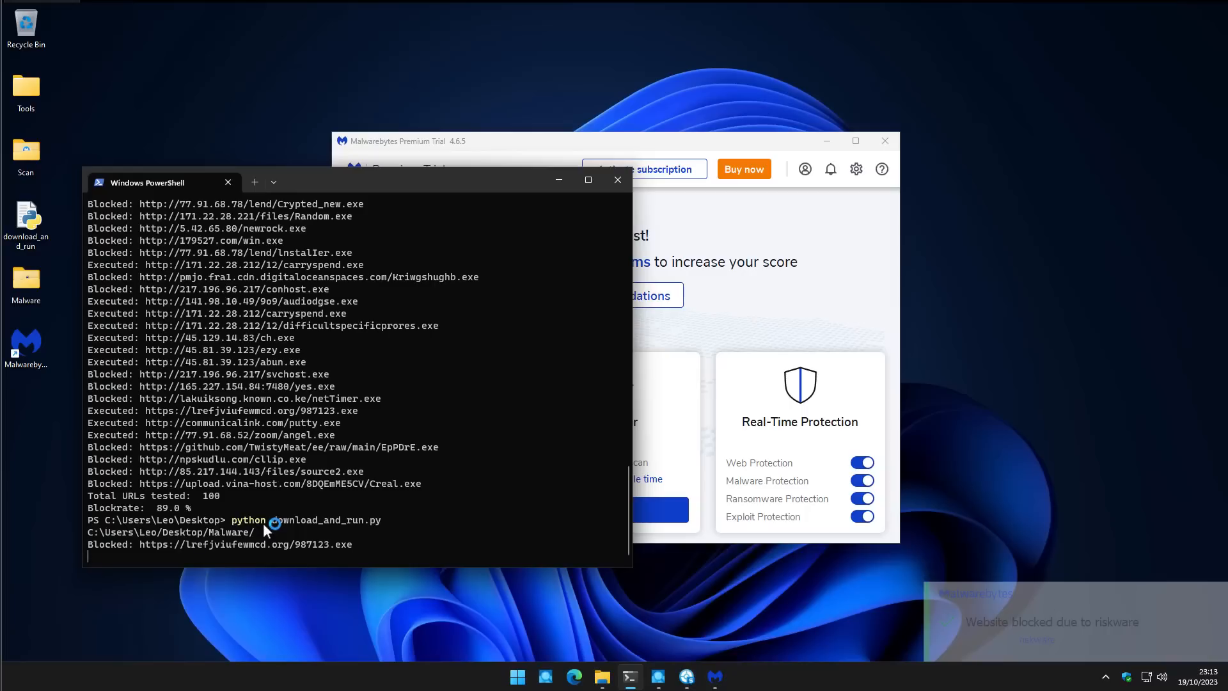
{"action": "mouse_move", "coordinate": [1034, 623]}
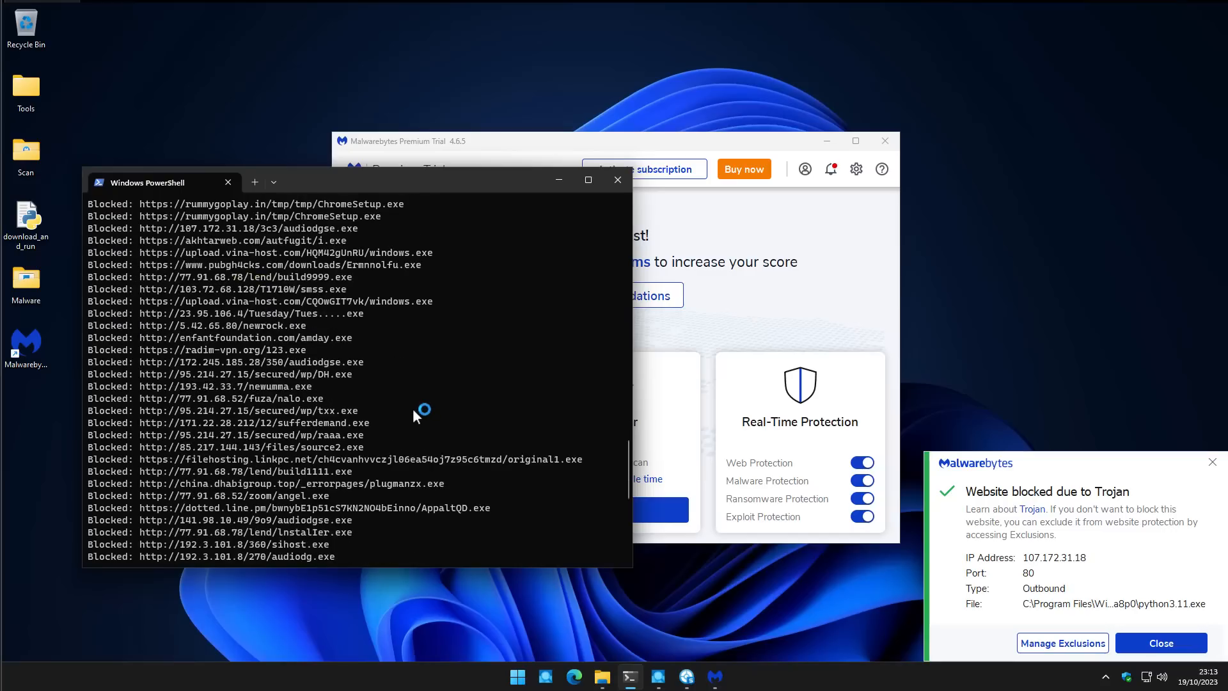
{"action": "left_click", "coordinate": [1160, 644]}
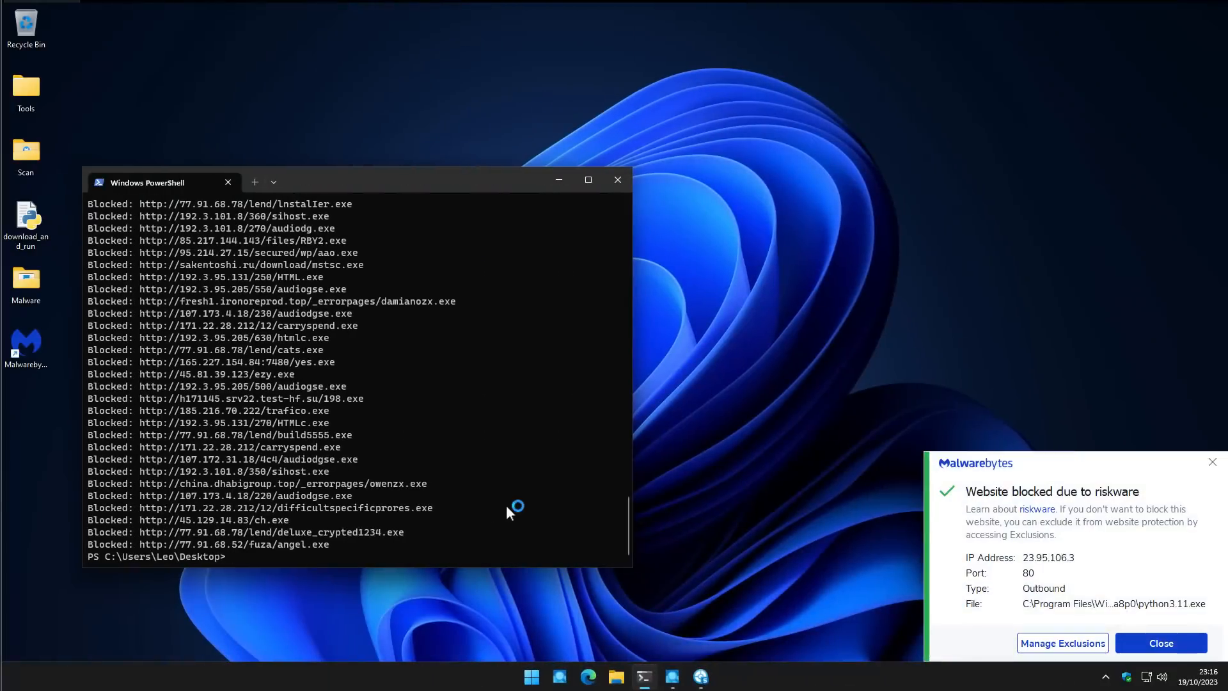
Run python download_and_run.py again, ending with 100 URLs tested at 100.0% blockrate
{"action": "type", "text": "python download_and_run.py"}
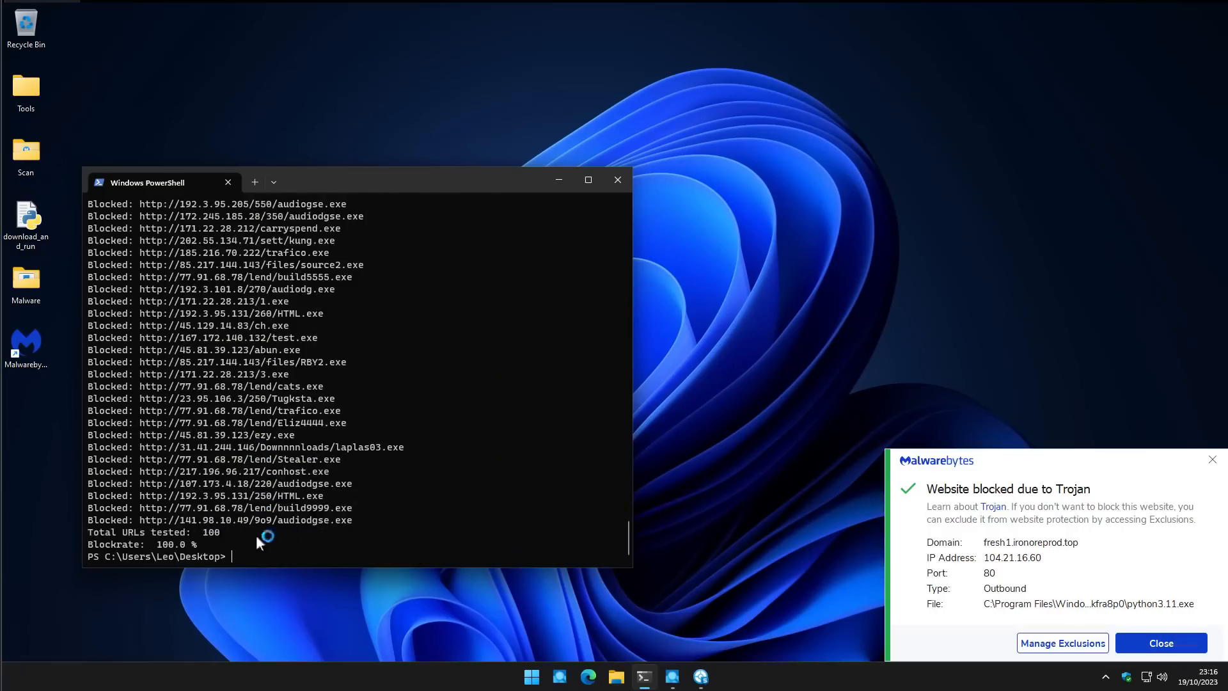
{"action": "mouse_move", "coordinate": [218, 546]}
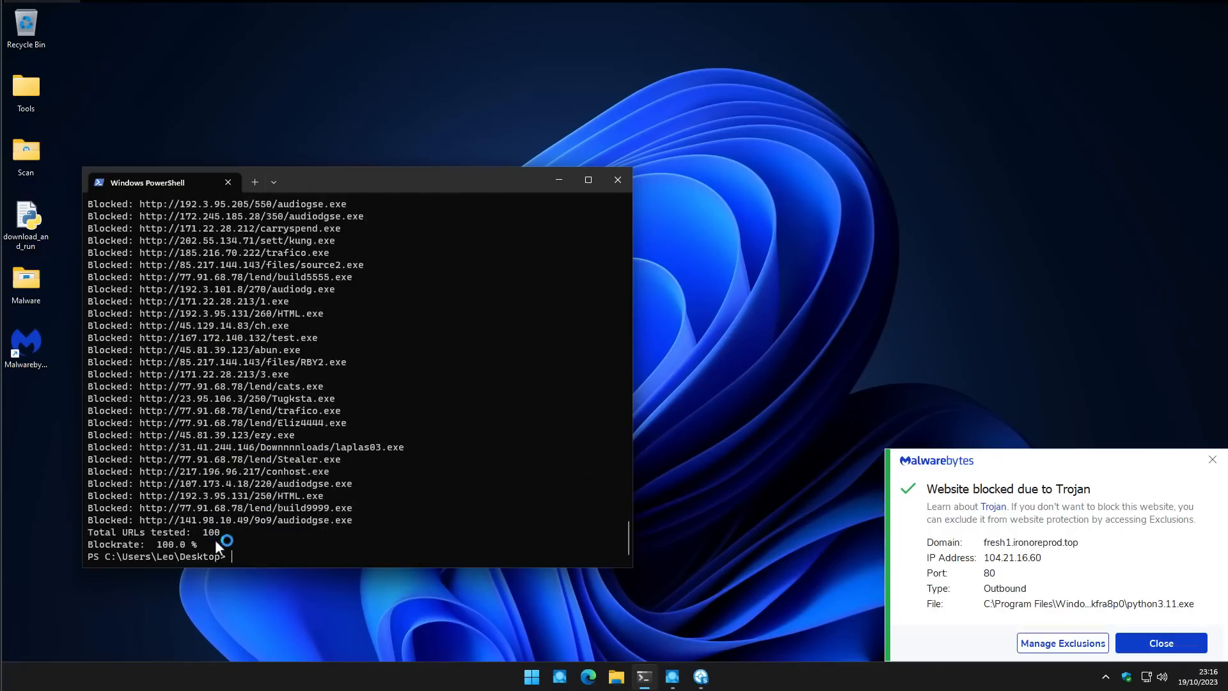
{"action": "left_click", "coordinate": [1161, 643]}
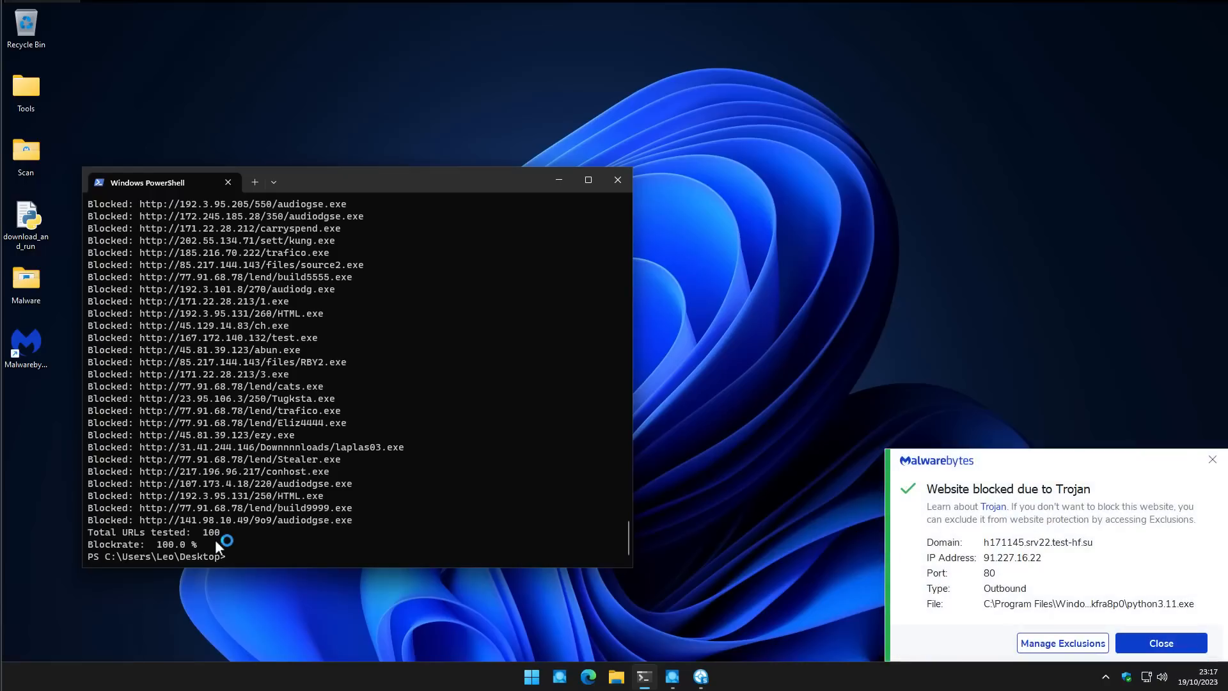
{"action": "left_click", "coordinate": [1160, 643]}
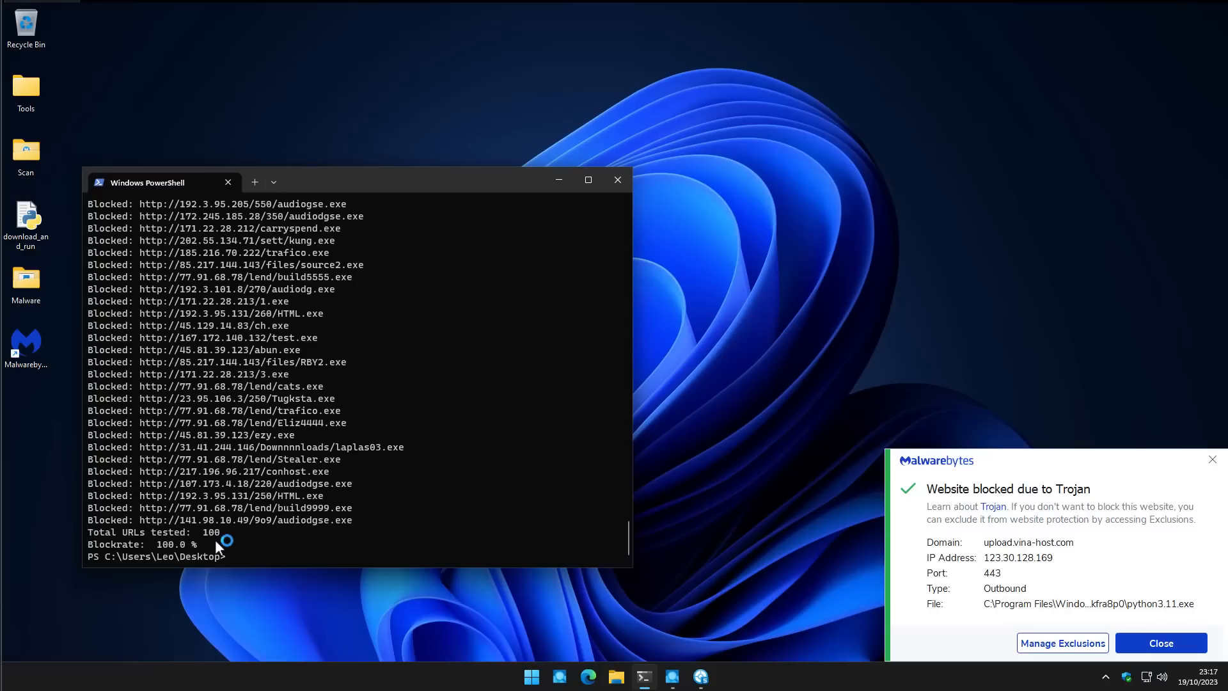
{"action": "left_click", "coordinate": [1160, 643]}
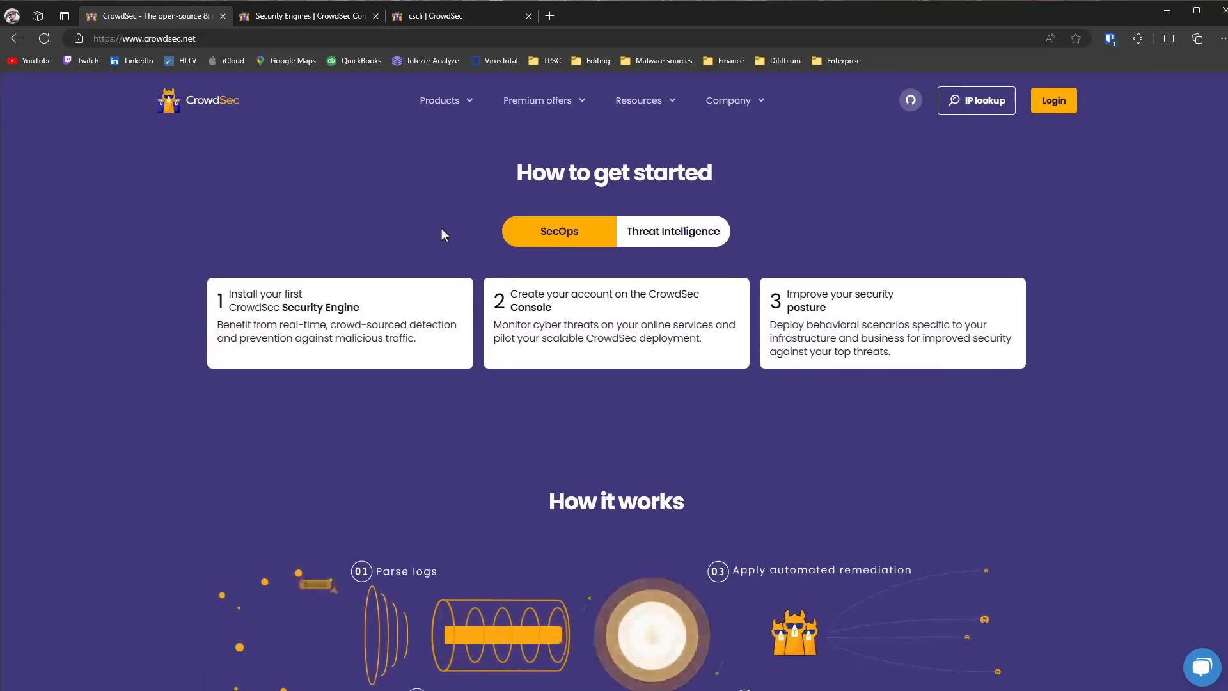
Log in to CrowdSec Console and scroll through the Raptor engine's scenarios
{"action": "left_click", "coordinate": [1053, 100]}
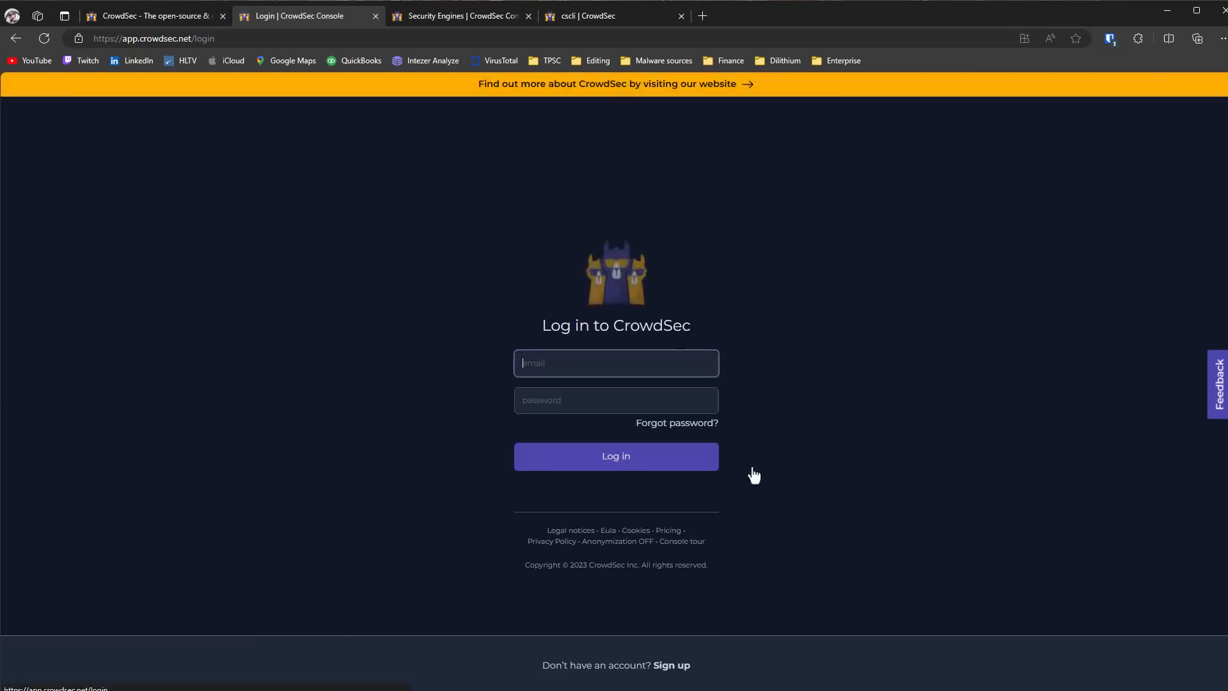
{"action": "left_click", "coordinate": [616, 455]}
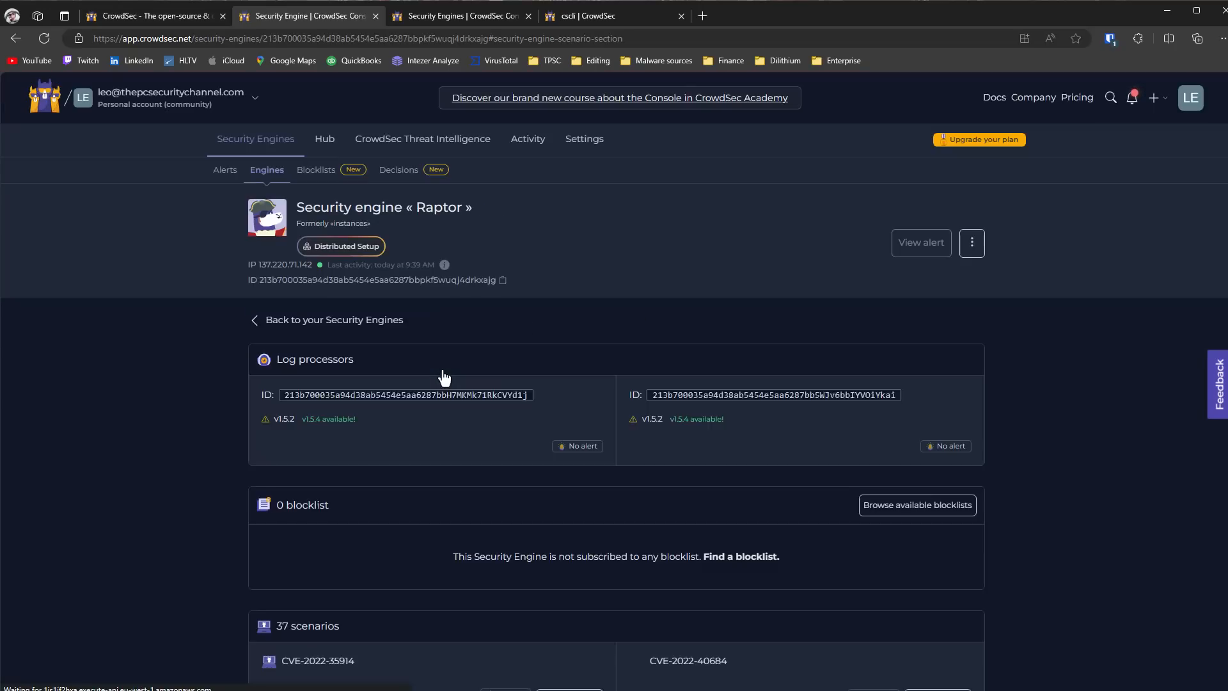
{"action": "scroll", "scroll_direction": "down", "scroll_amount": 3}
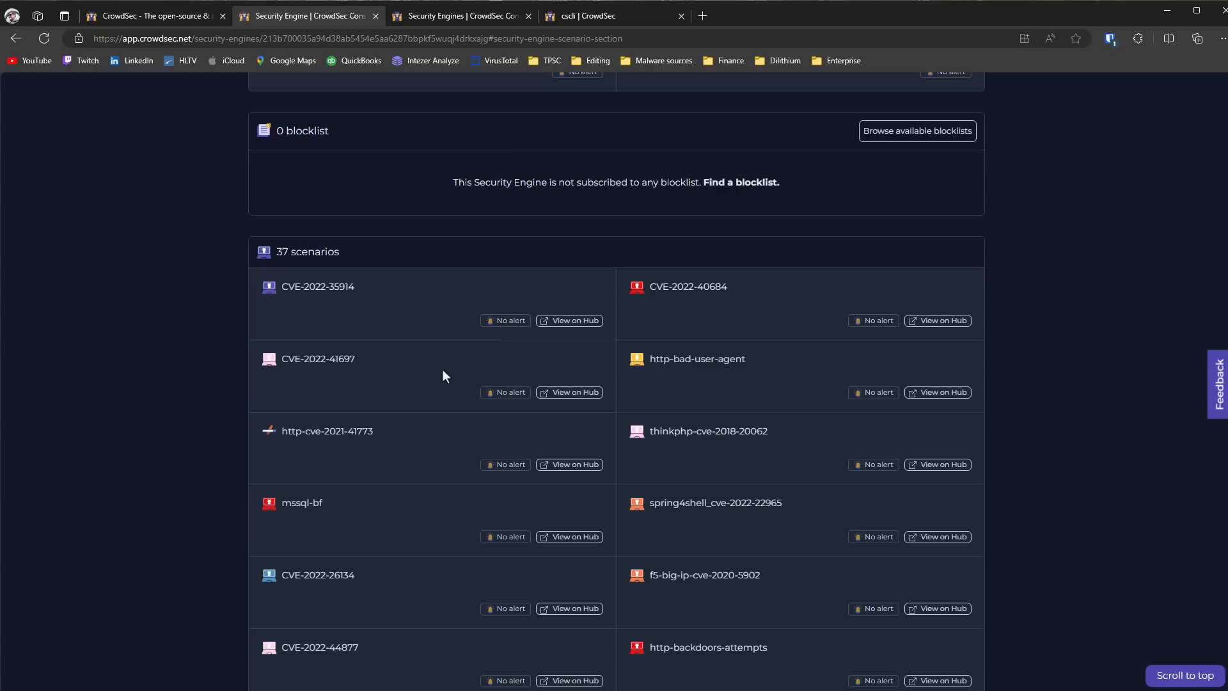
{"action": "scroll", "scroll_direction": "down", "scroll_amount": 3}
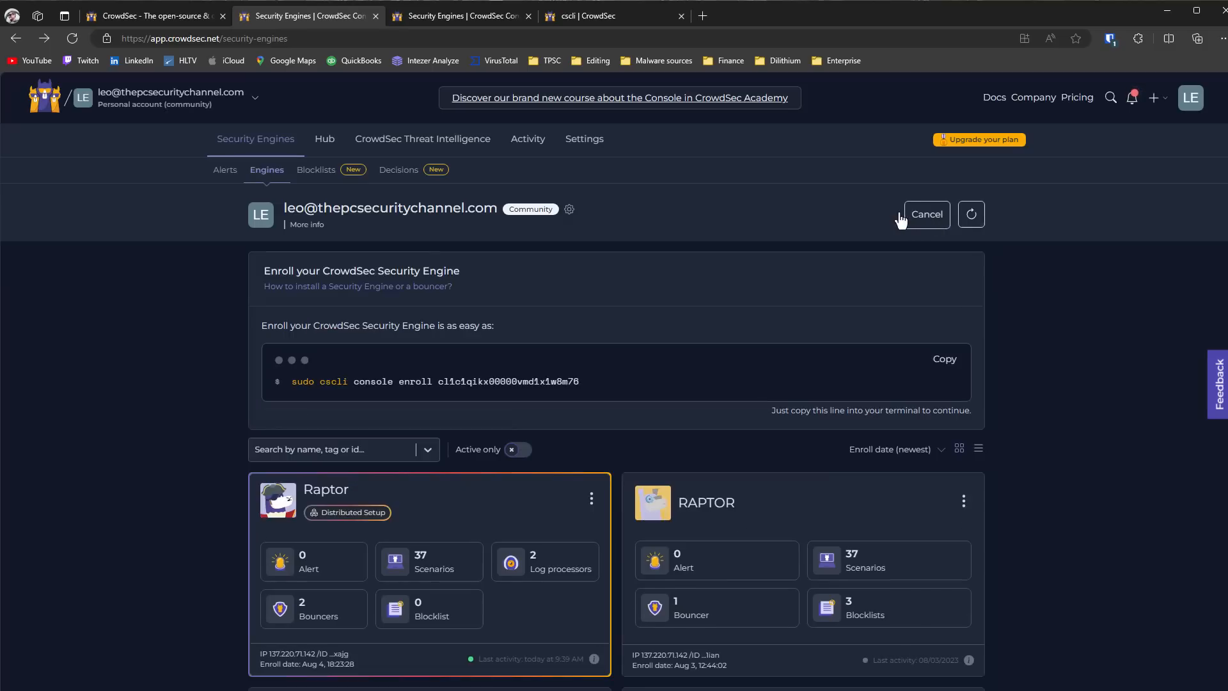
Navigate File Explorer to the CrowdSec folder under Program Files, showing bouncers, crowdsec.exe and cscli.exe
{"action": "left_click_drag", "start_coordinate": [319, 381], "coordinate": [578, 382]}
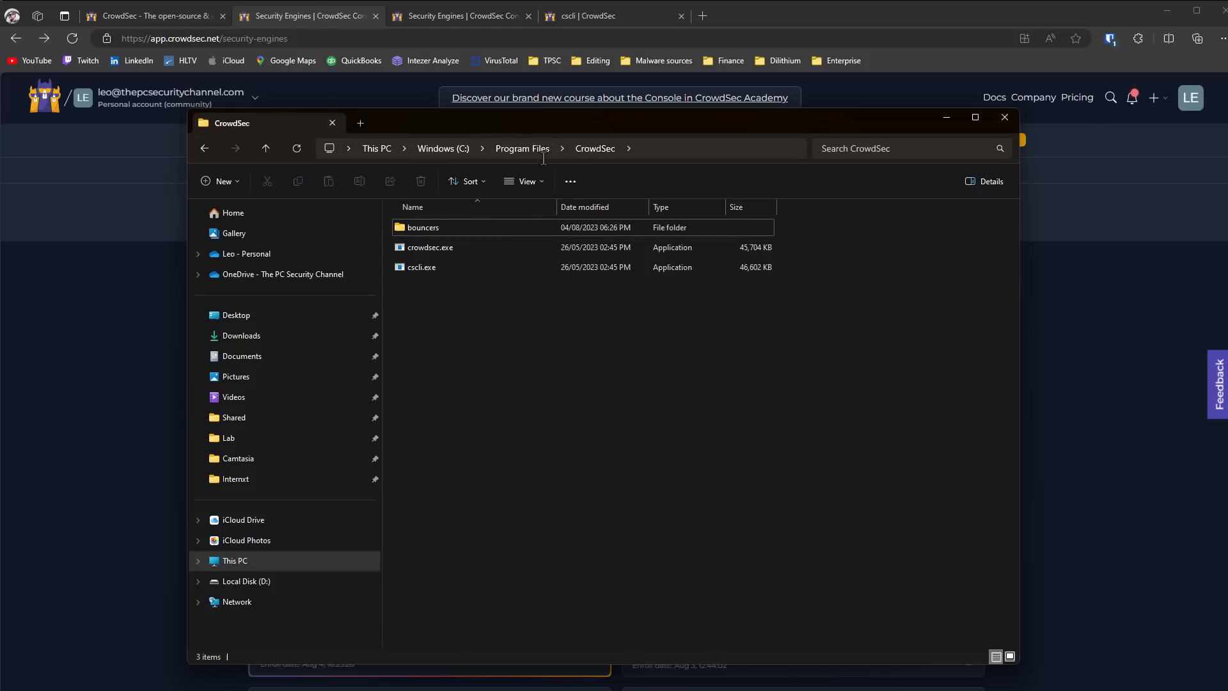
{"action": "mouse_move", "coordinate": [530, 318]}
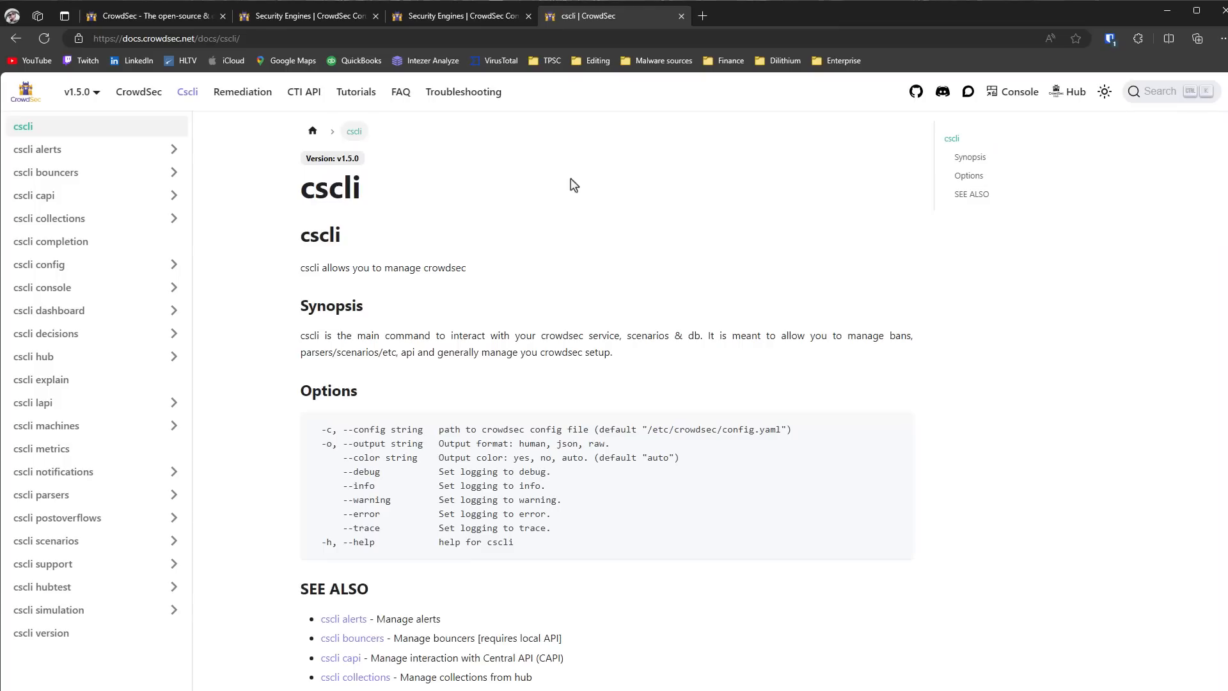
Browse the cscli collections list and remove pages, then return to the main cscli reference
{"action": "scroll", "scroll_direction": "down", "scroll_amount": 3}
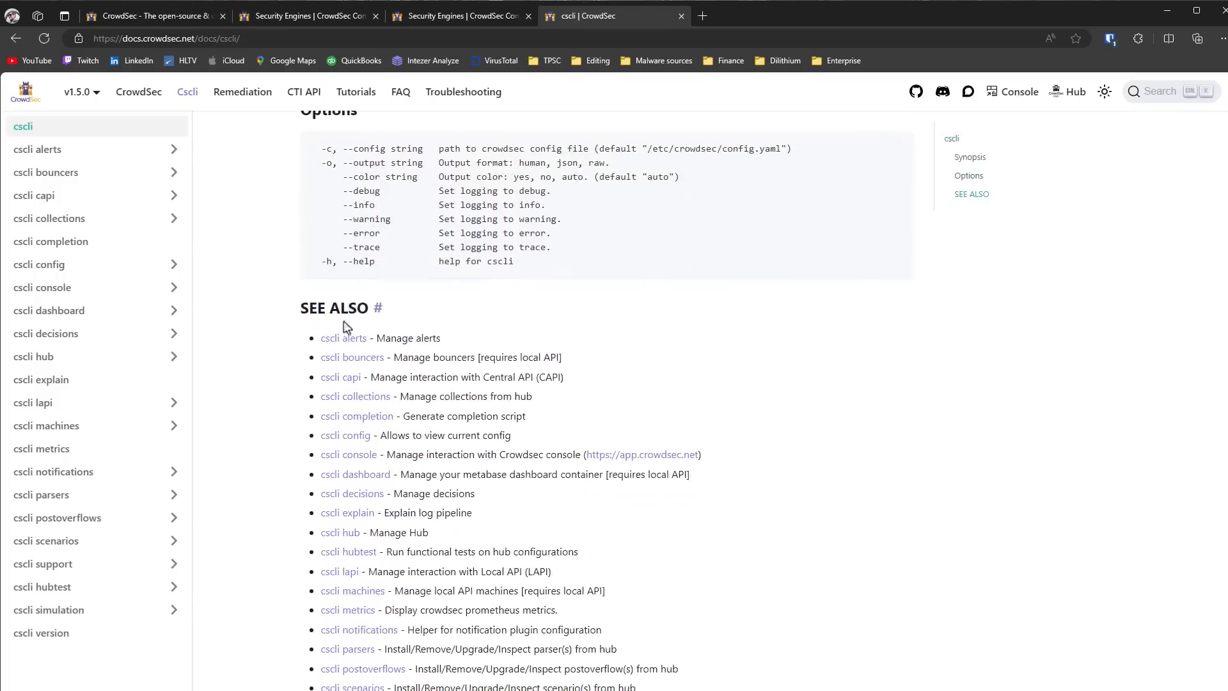
{"action": "mouse_move", "coordinate": [351, 357]}
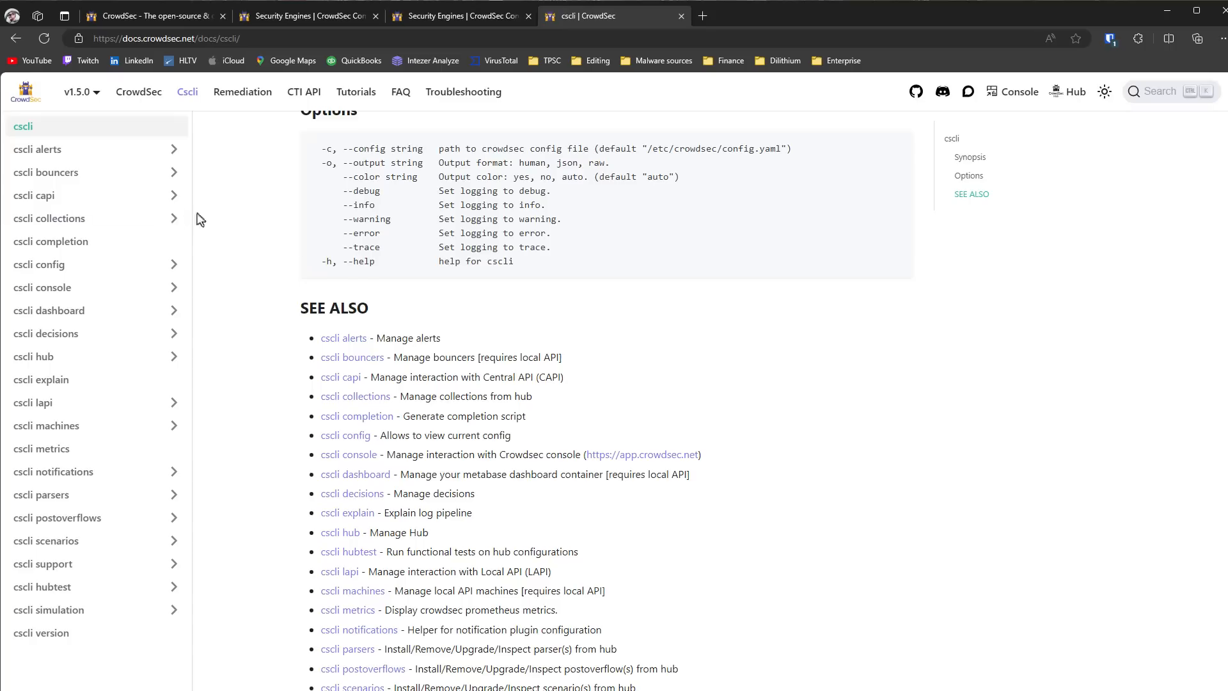
{"action": "left_click", "coordinate": [50, 217]}
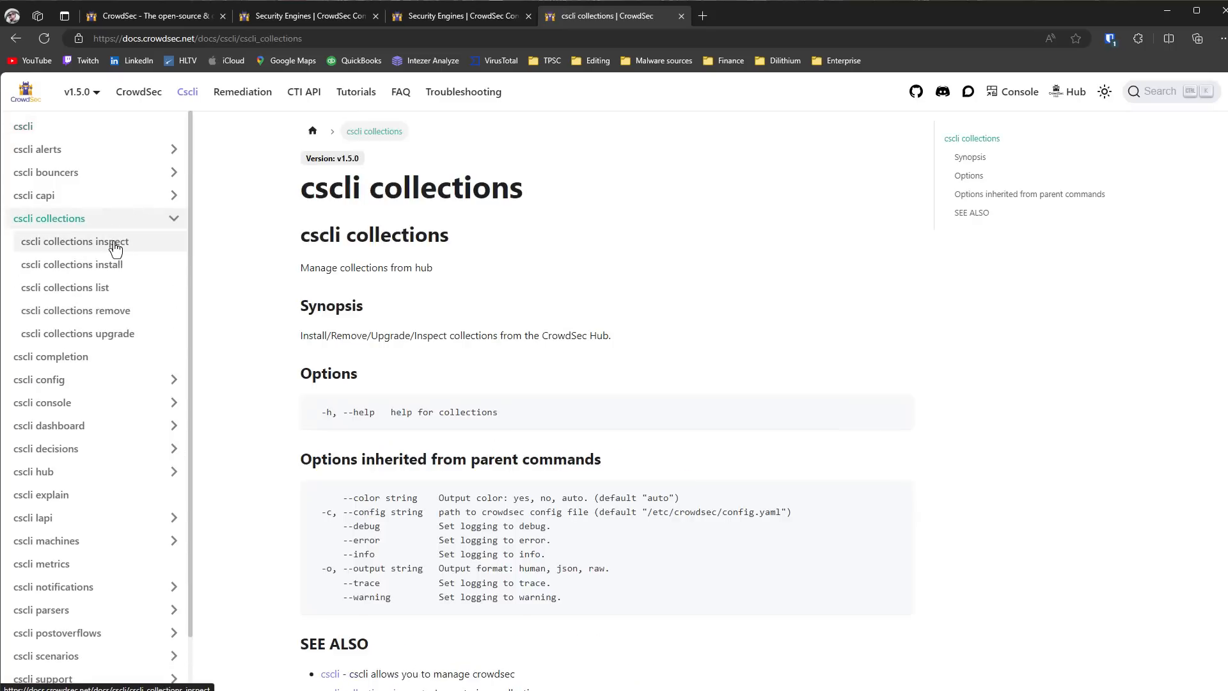
{"action": "left_click", "coordinate": [65, 288]}
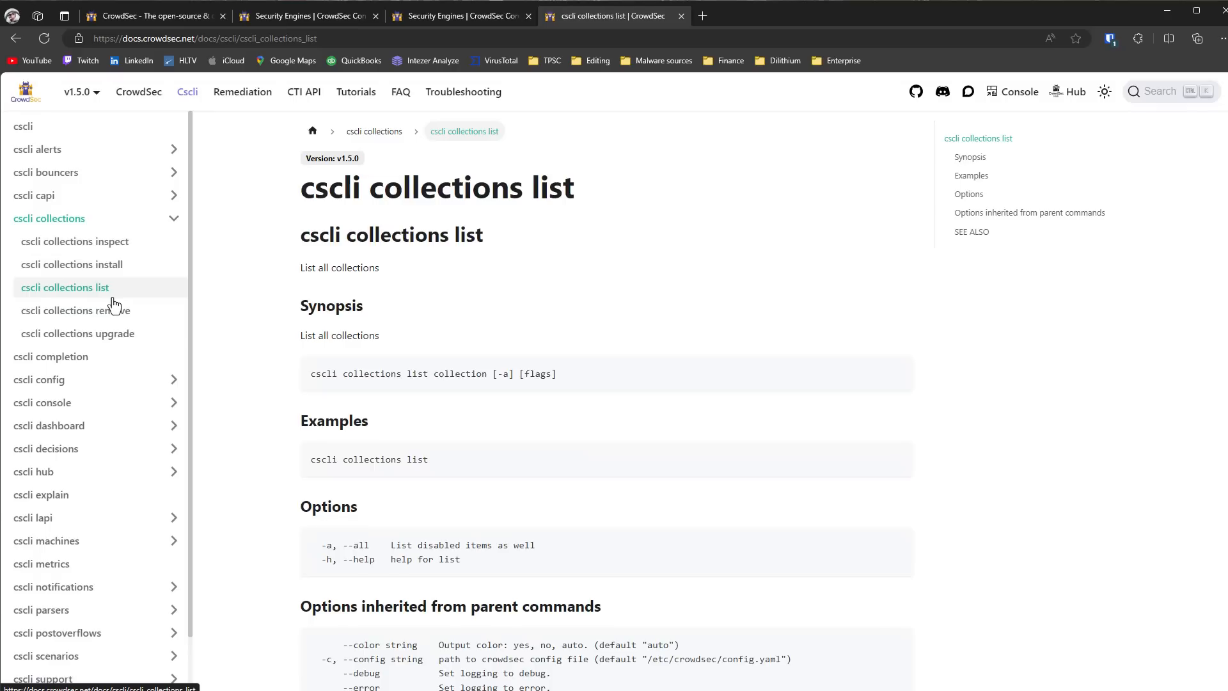
{"action": "left_click", "coordinate": [75, 310]}
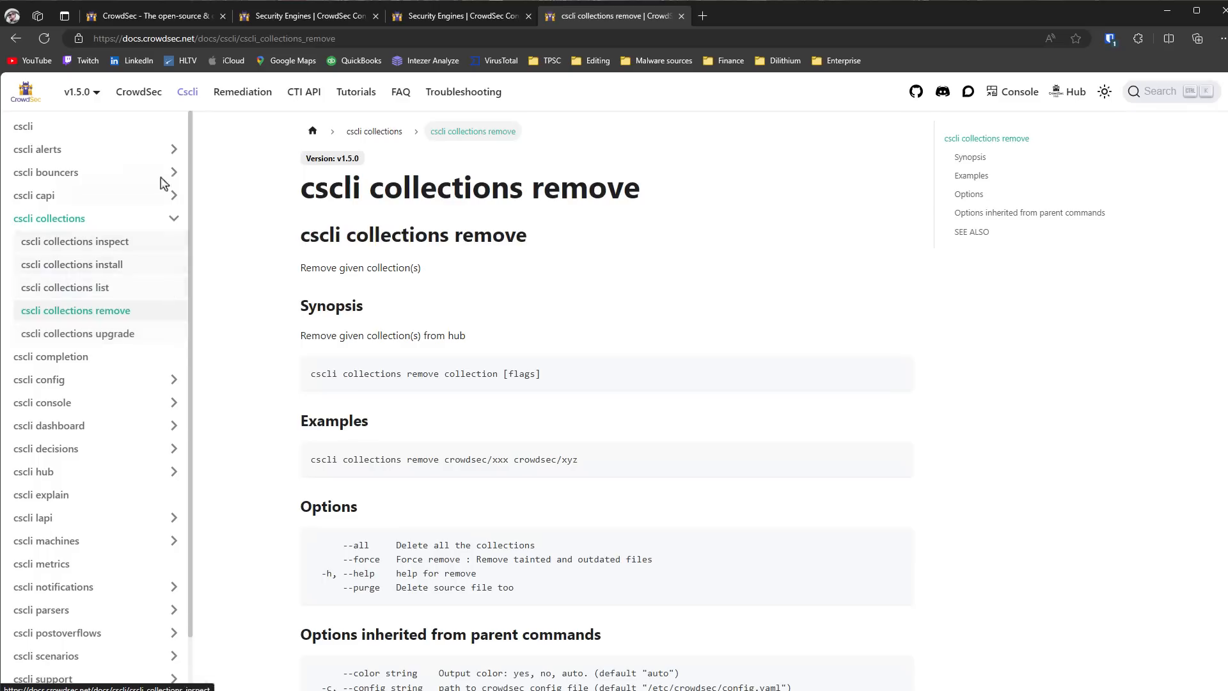
{"action": "left_click", "coordinate": [23, 126]}
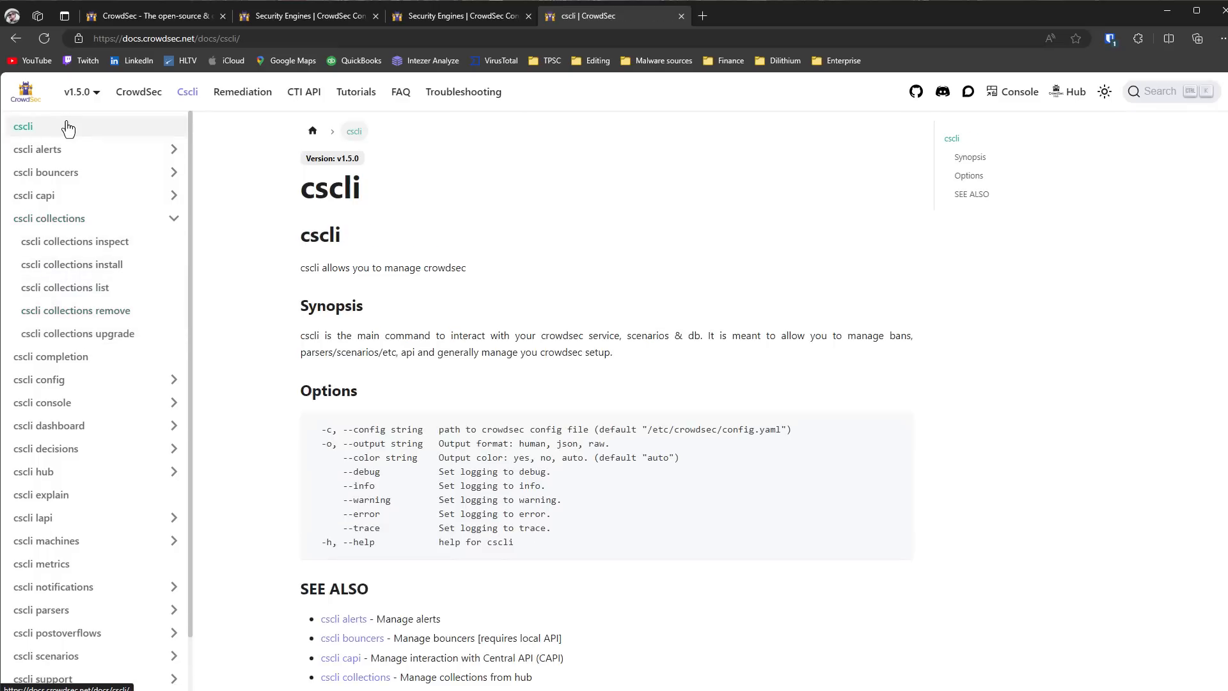